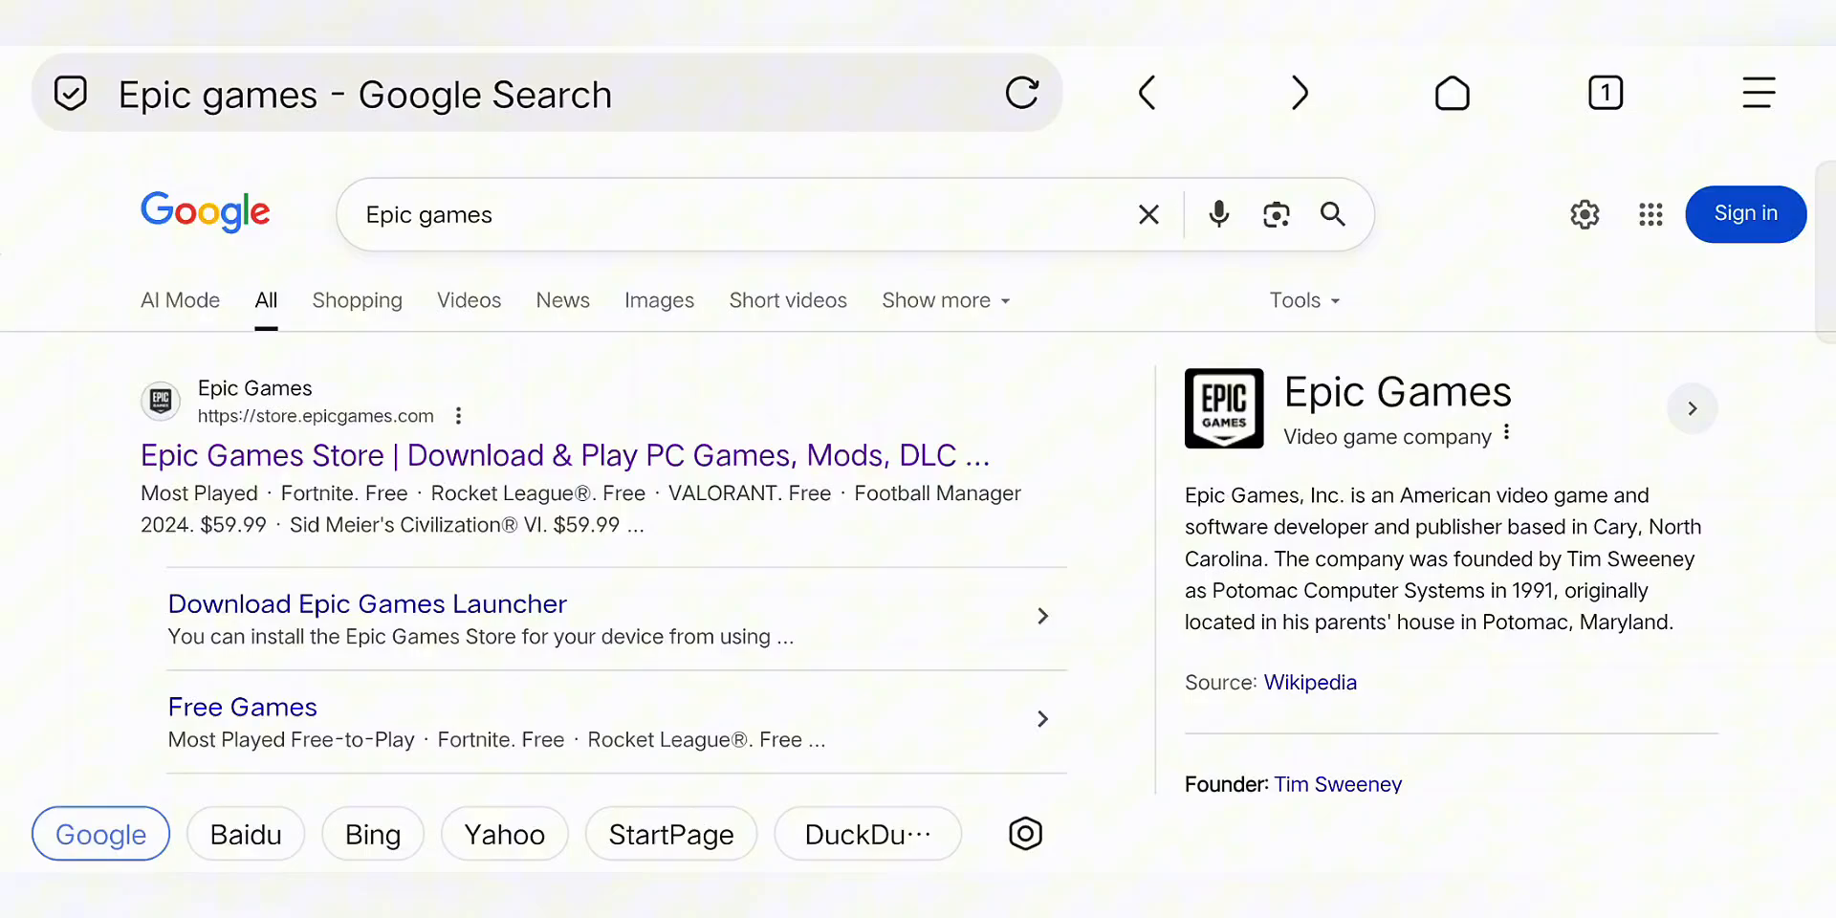
Start the Epic sign-in and scroll through the store's featured deals and games
scroll("down", 3)
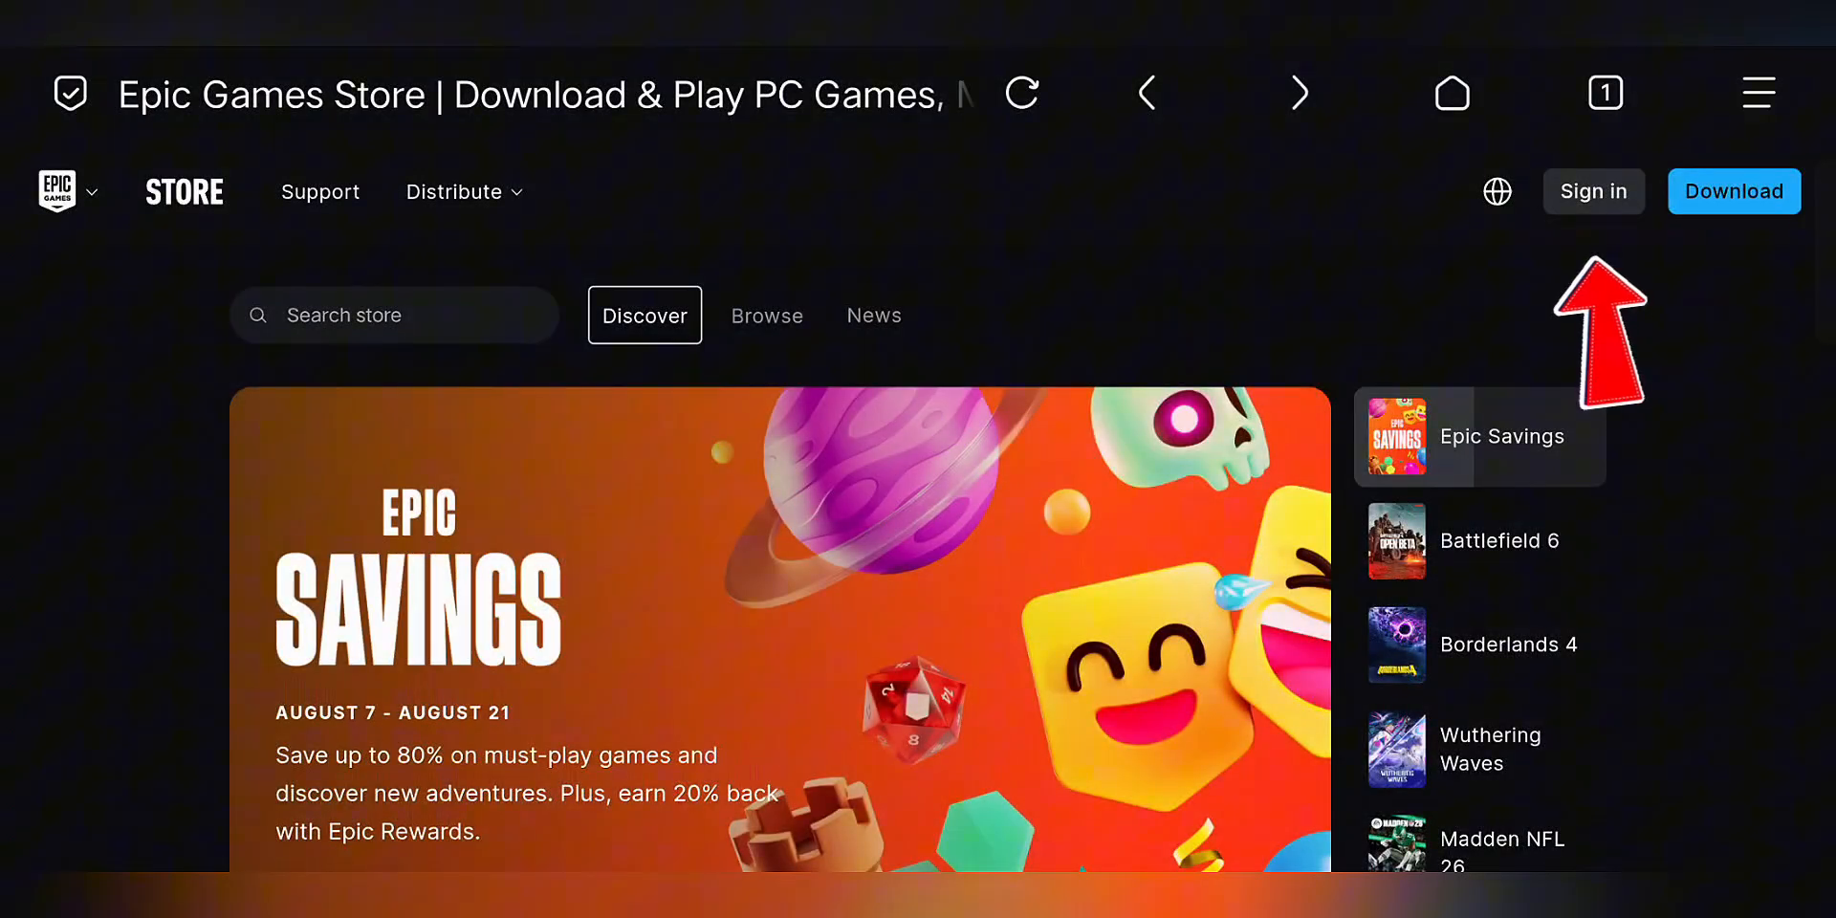
left_click(1480, 540)
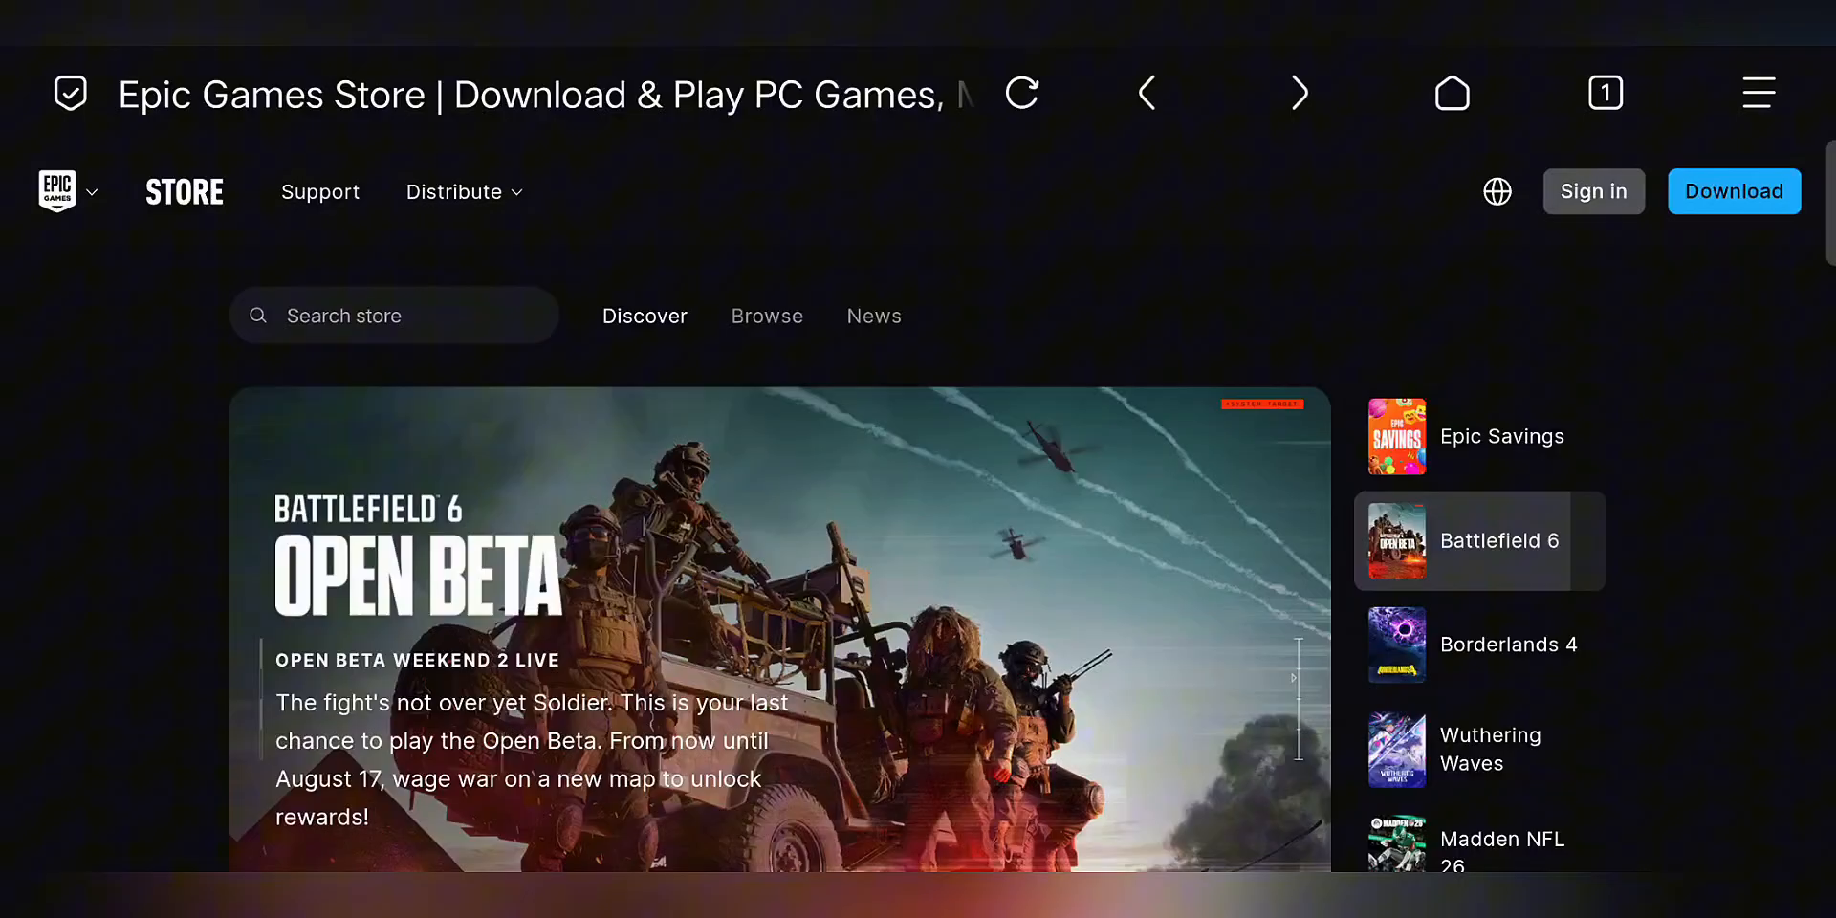
scroll("down", 3)
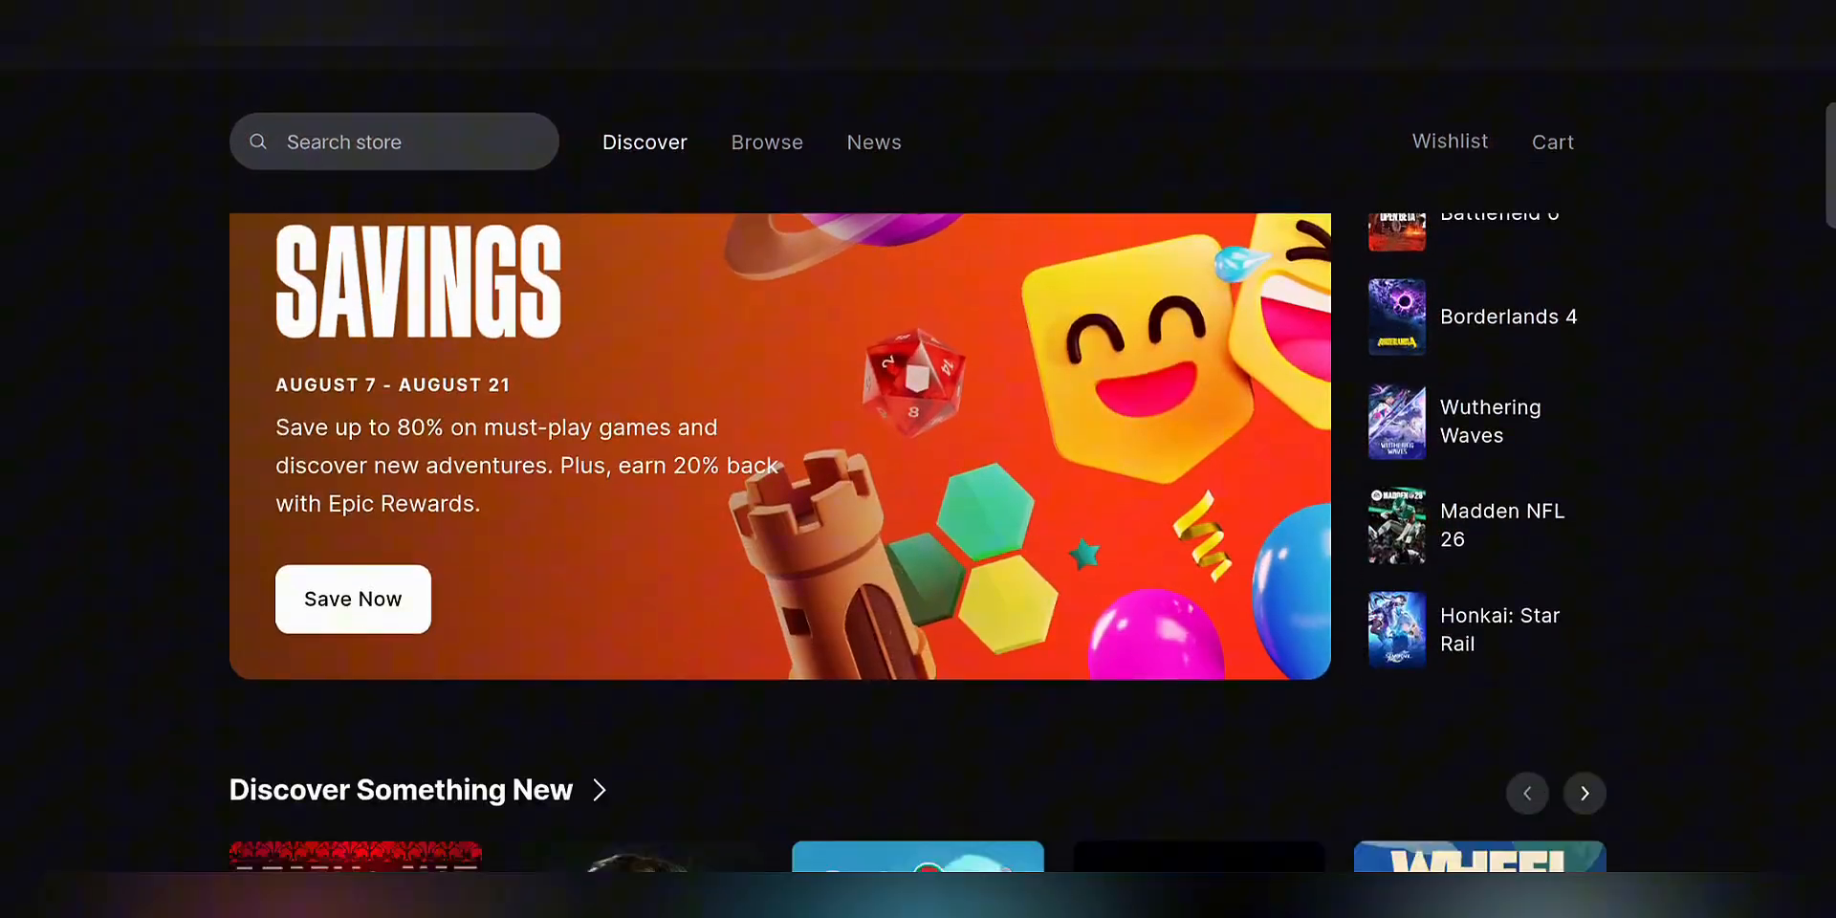
scroll("down", 3)
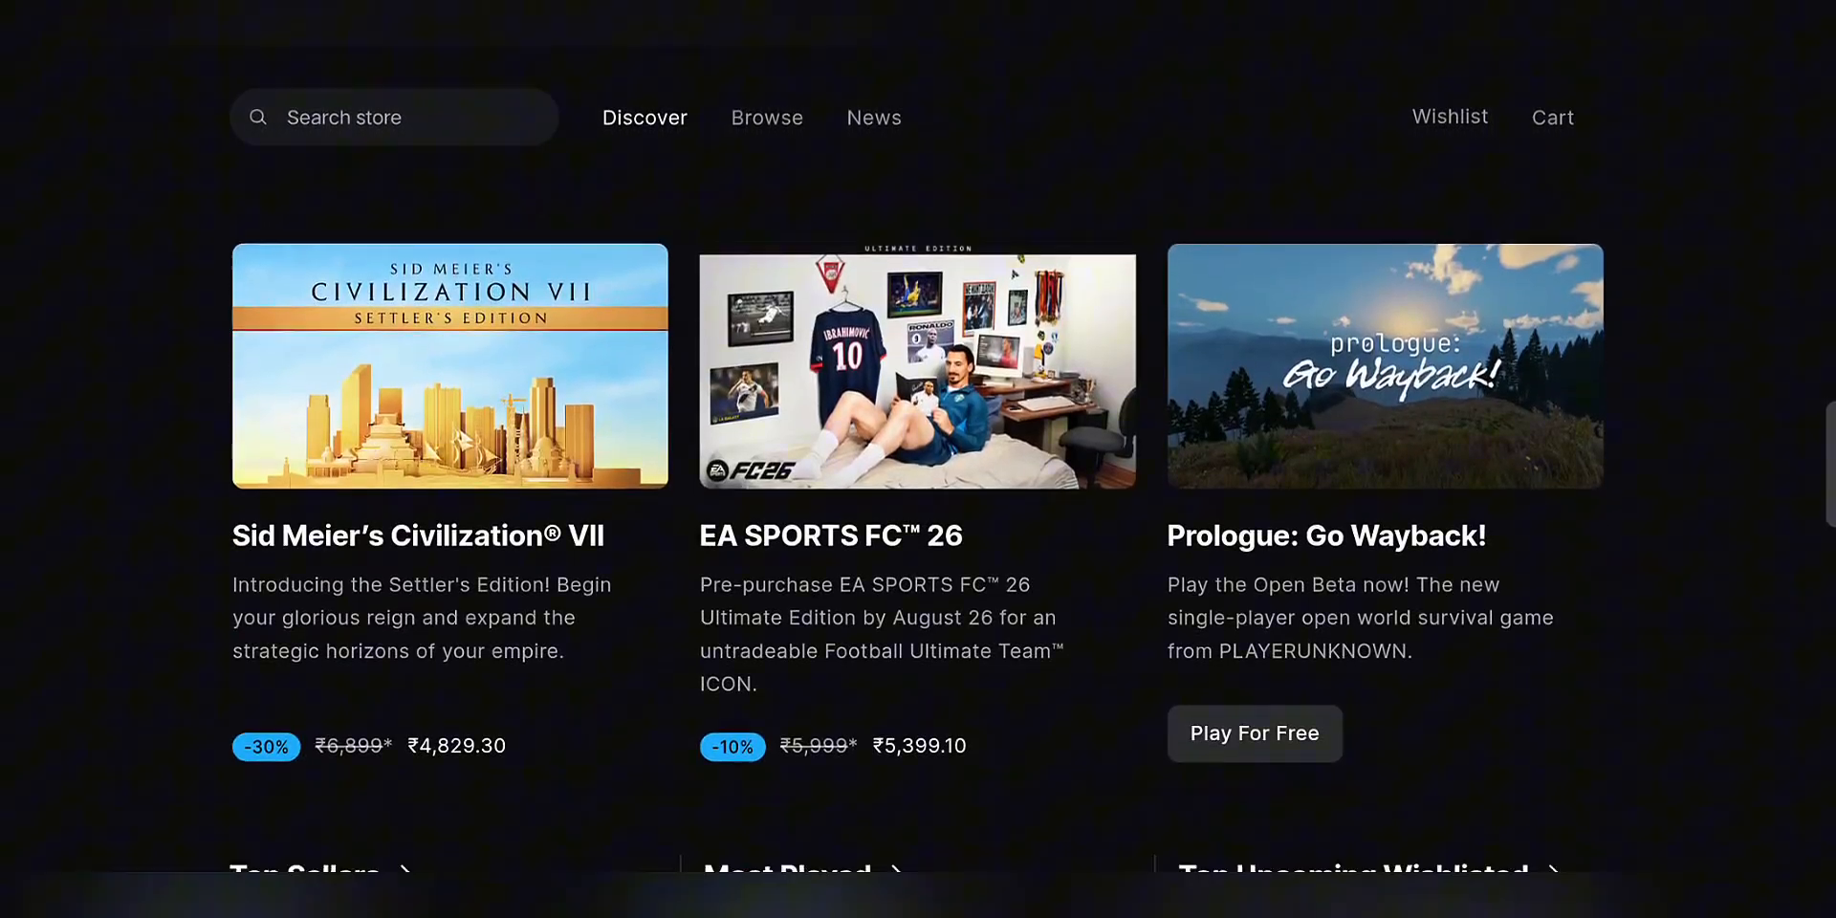
Browse the full catalogue, expand the Genre filter and check Types > Game
left_click(766, 115)
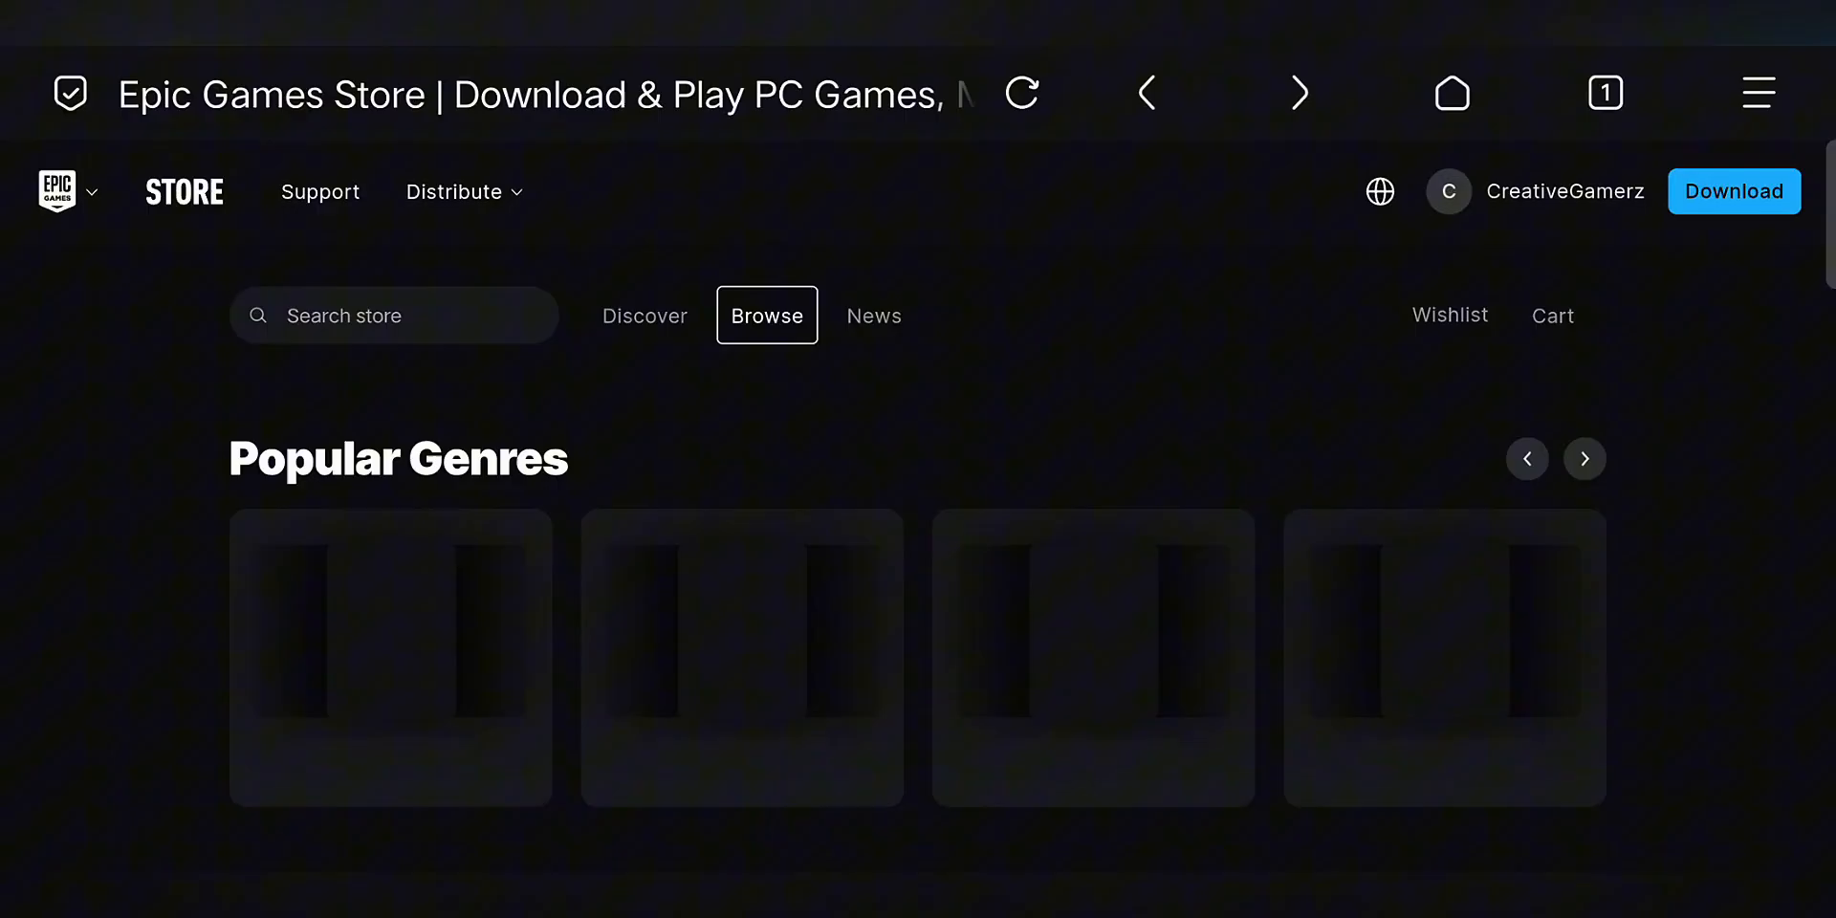
scroll("down", 3)
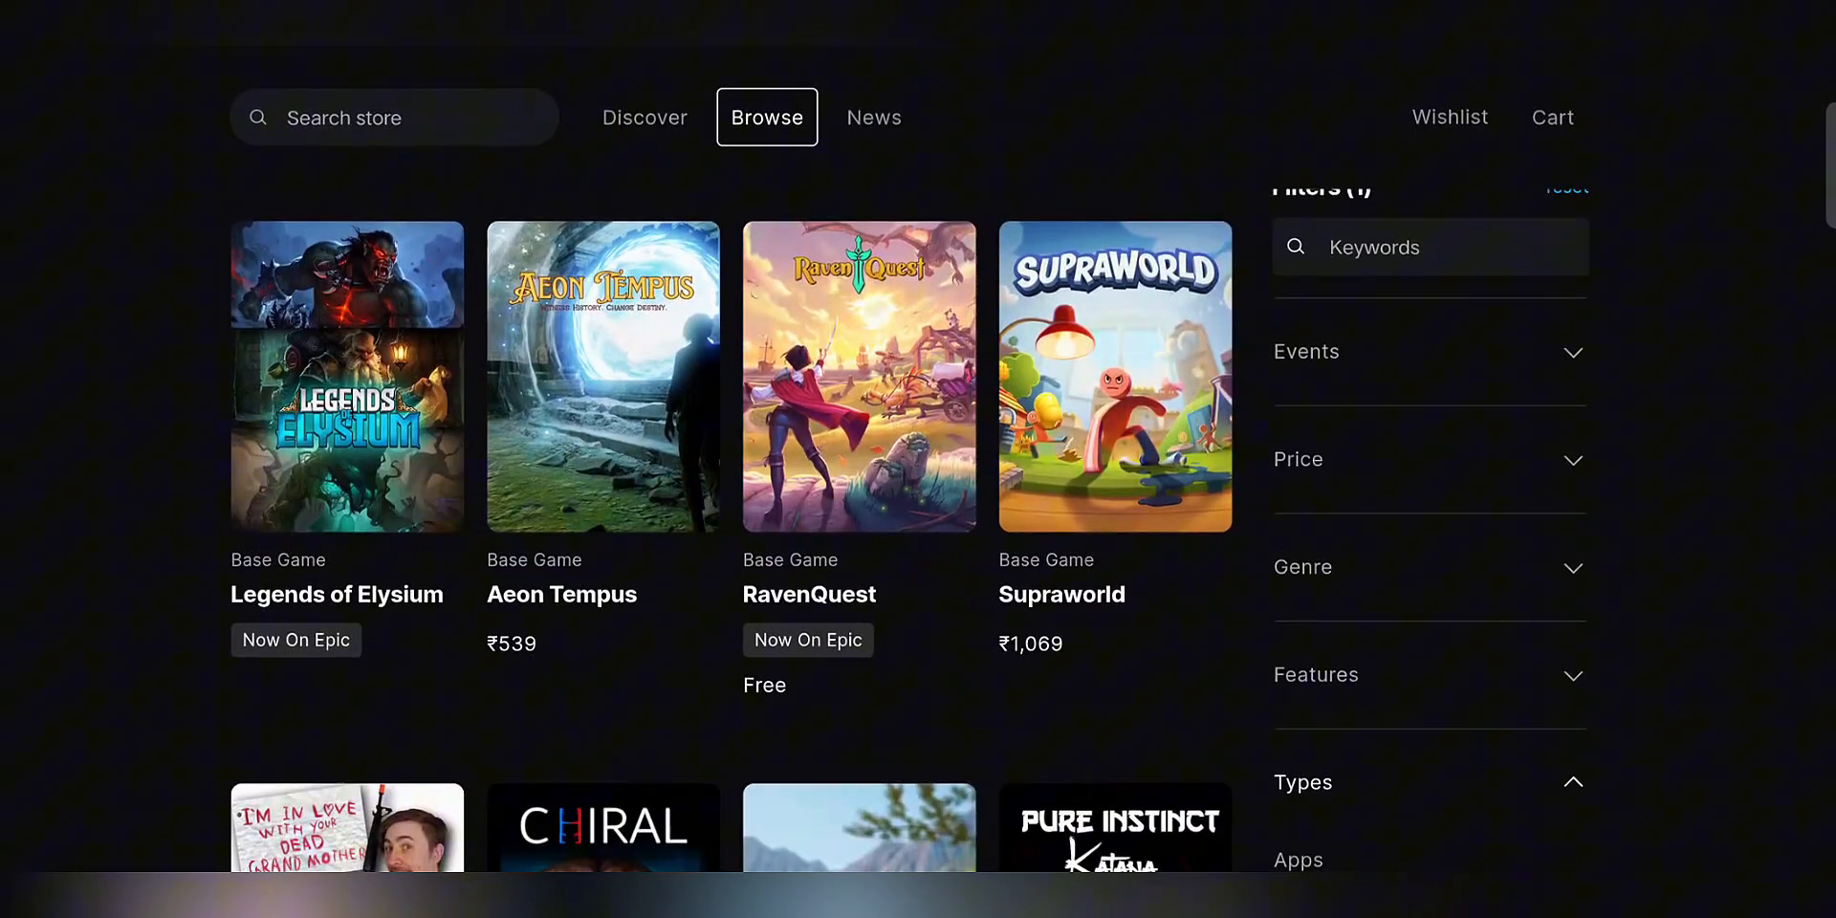
left_click(1429, 568)
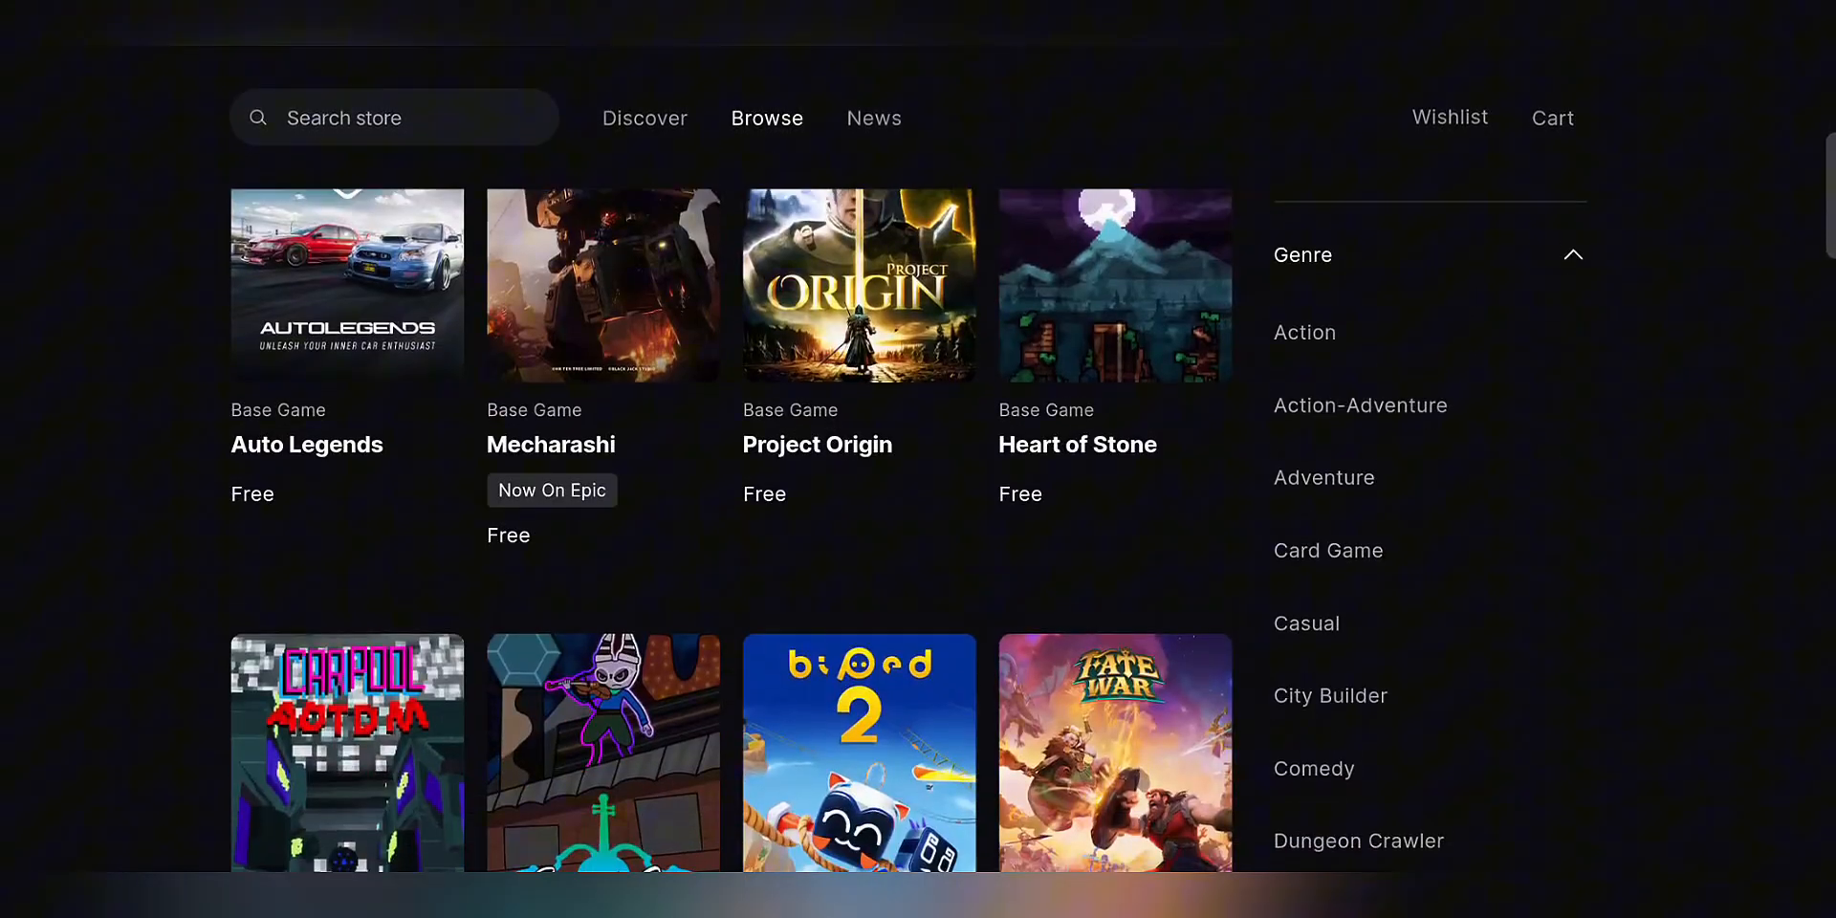
scroll("down", 3)
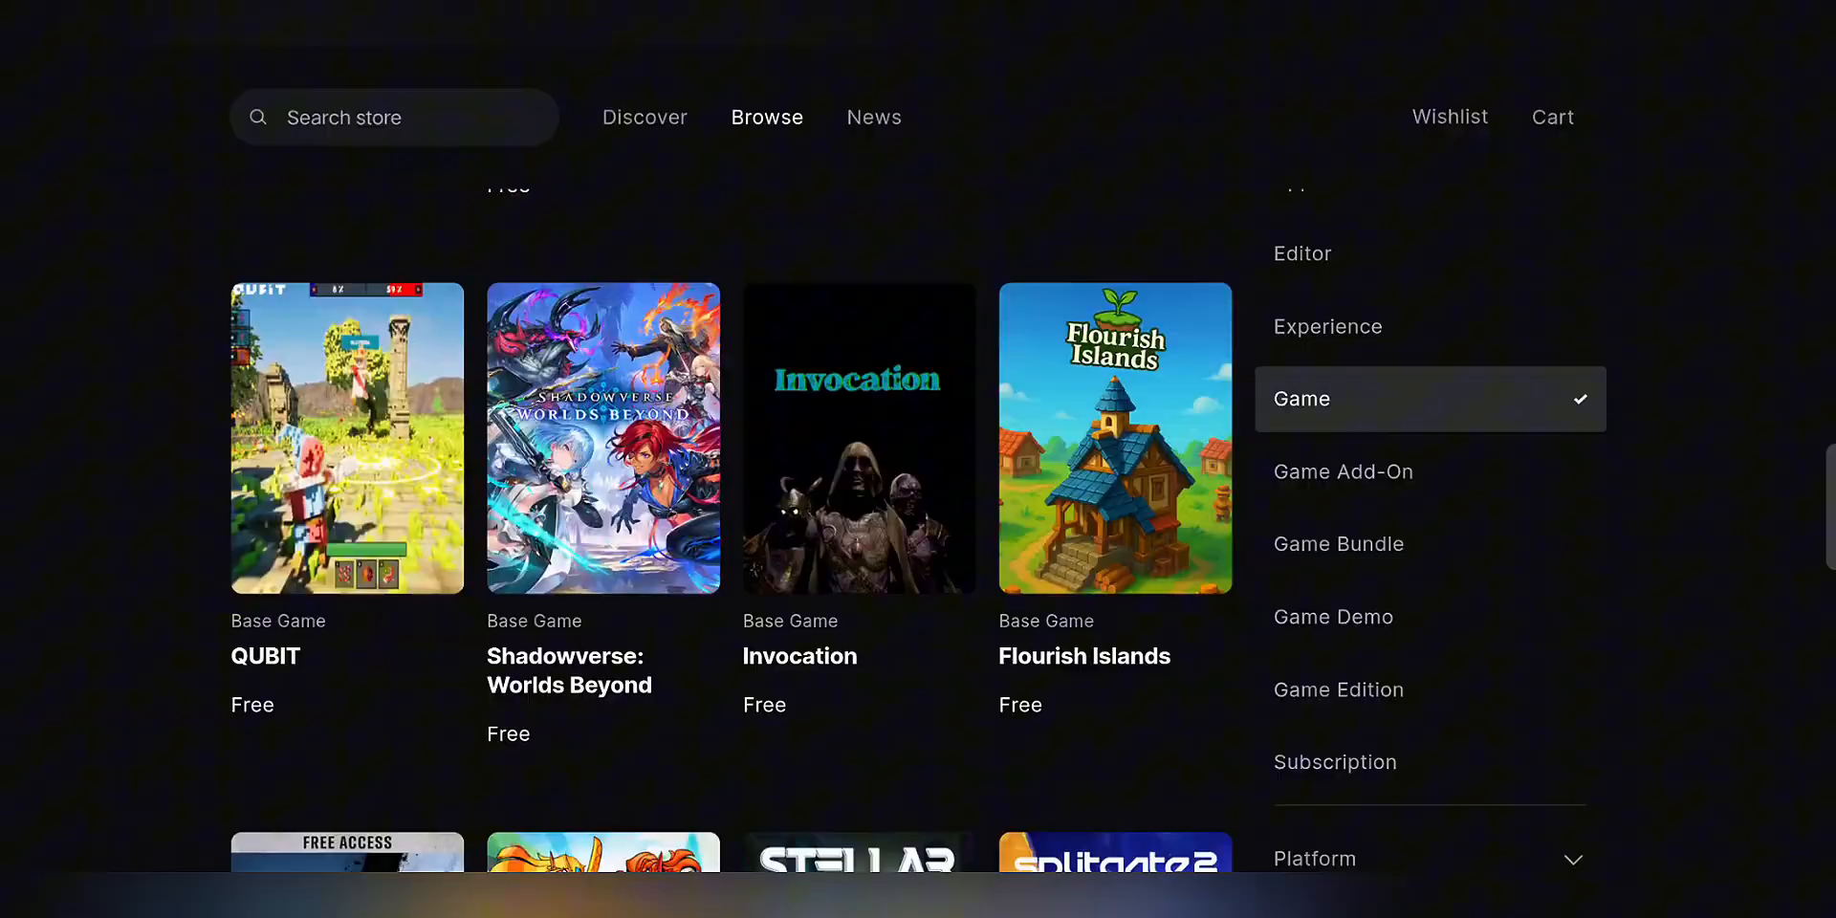
scroll("down", 3)
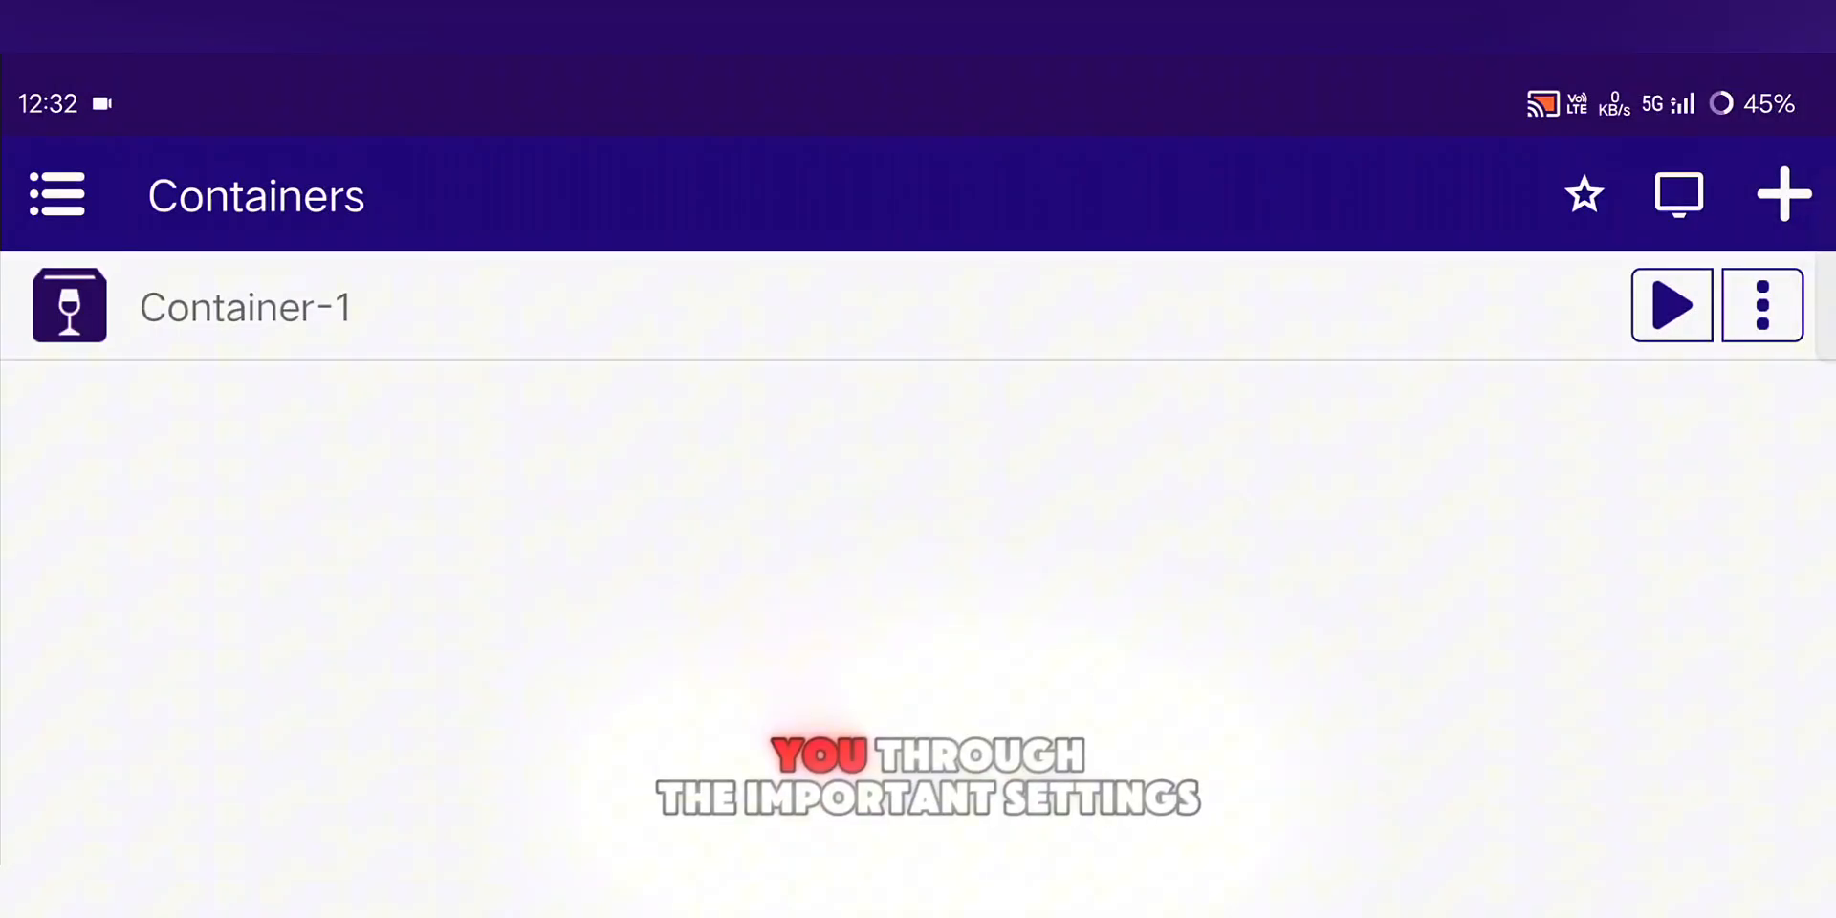
Check Open Android Browser in Wine and Share Android Clipboard with Wine under Experimental settings
left_click(54, 194)
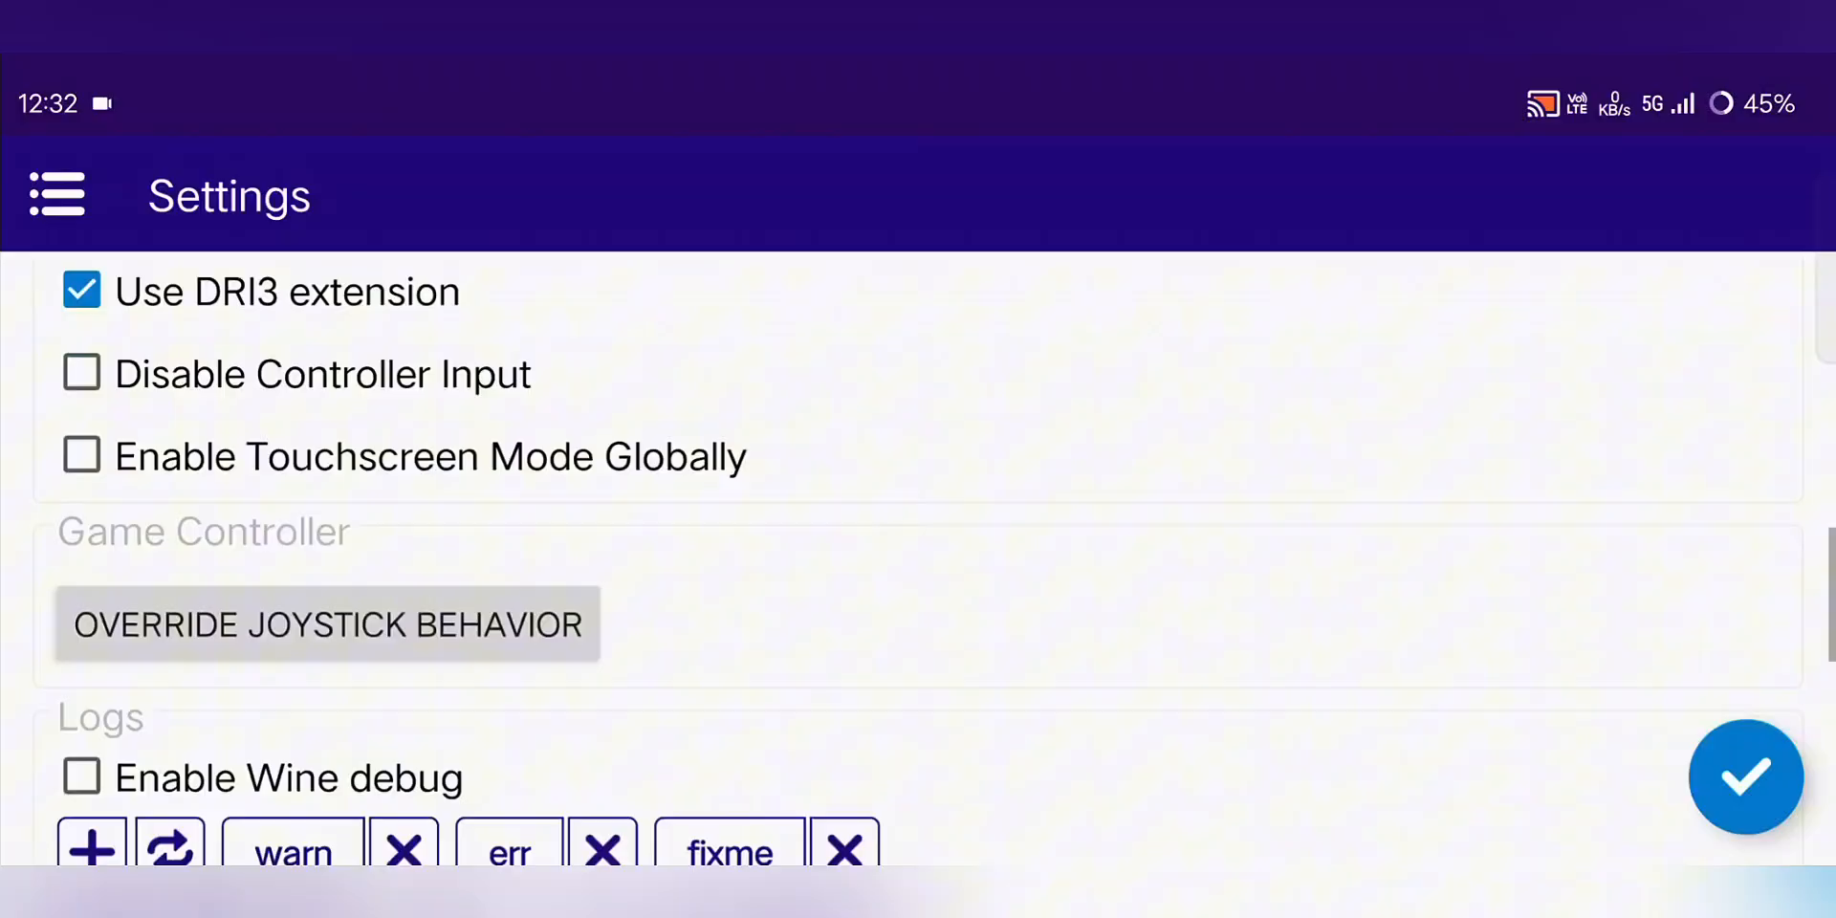
scroll("down", 3)
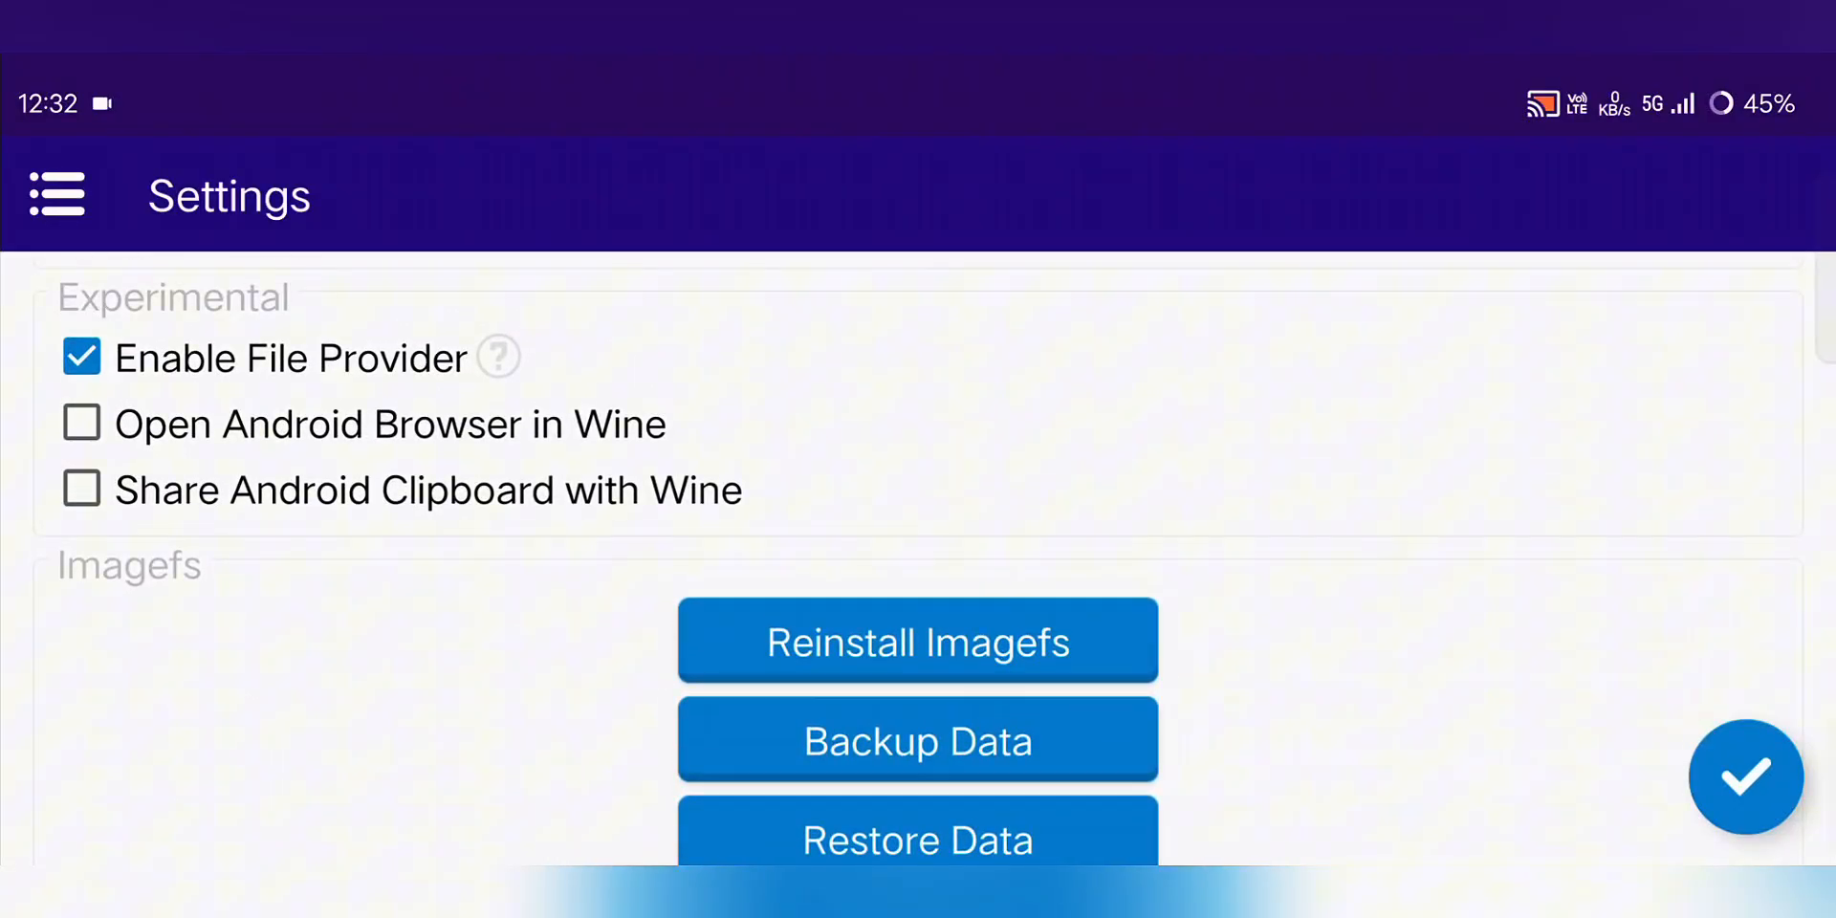
left_click(80, 424)
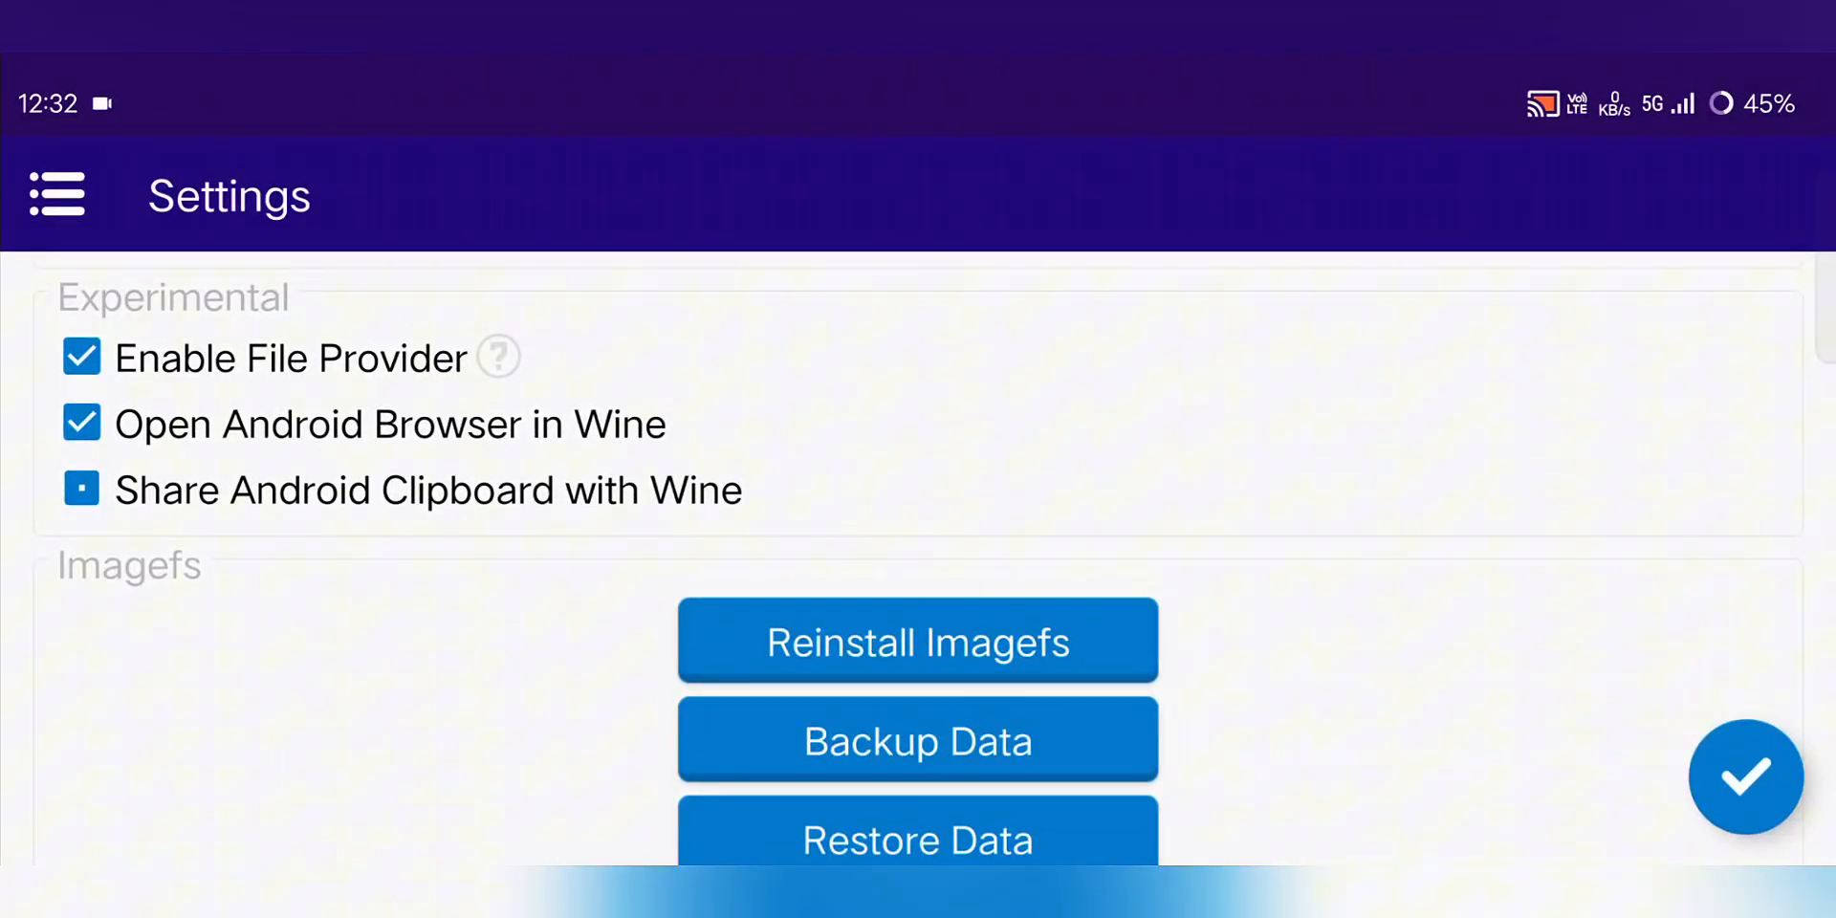
left_click(81, 489)
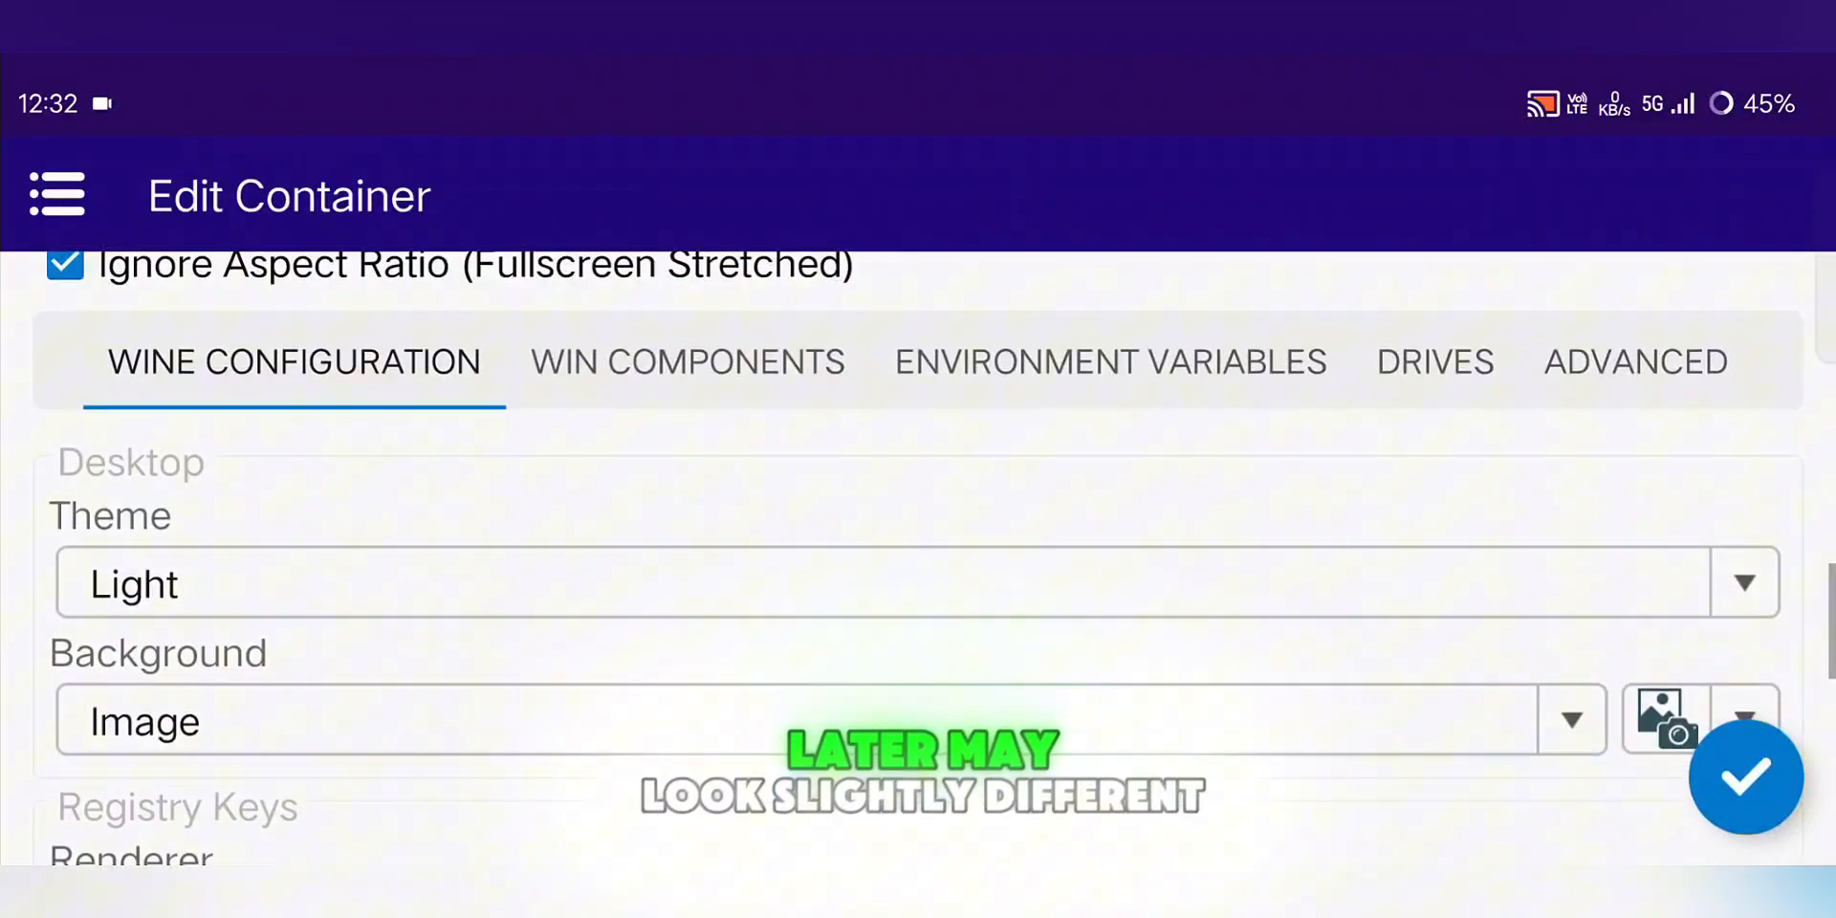
scroll("down", 3)
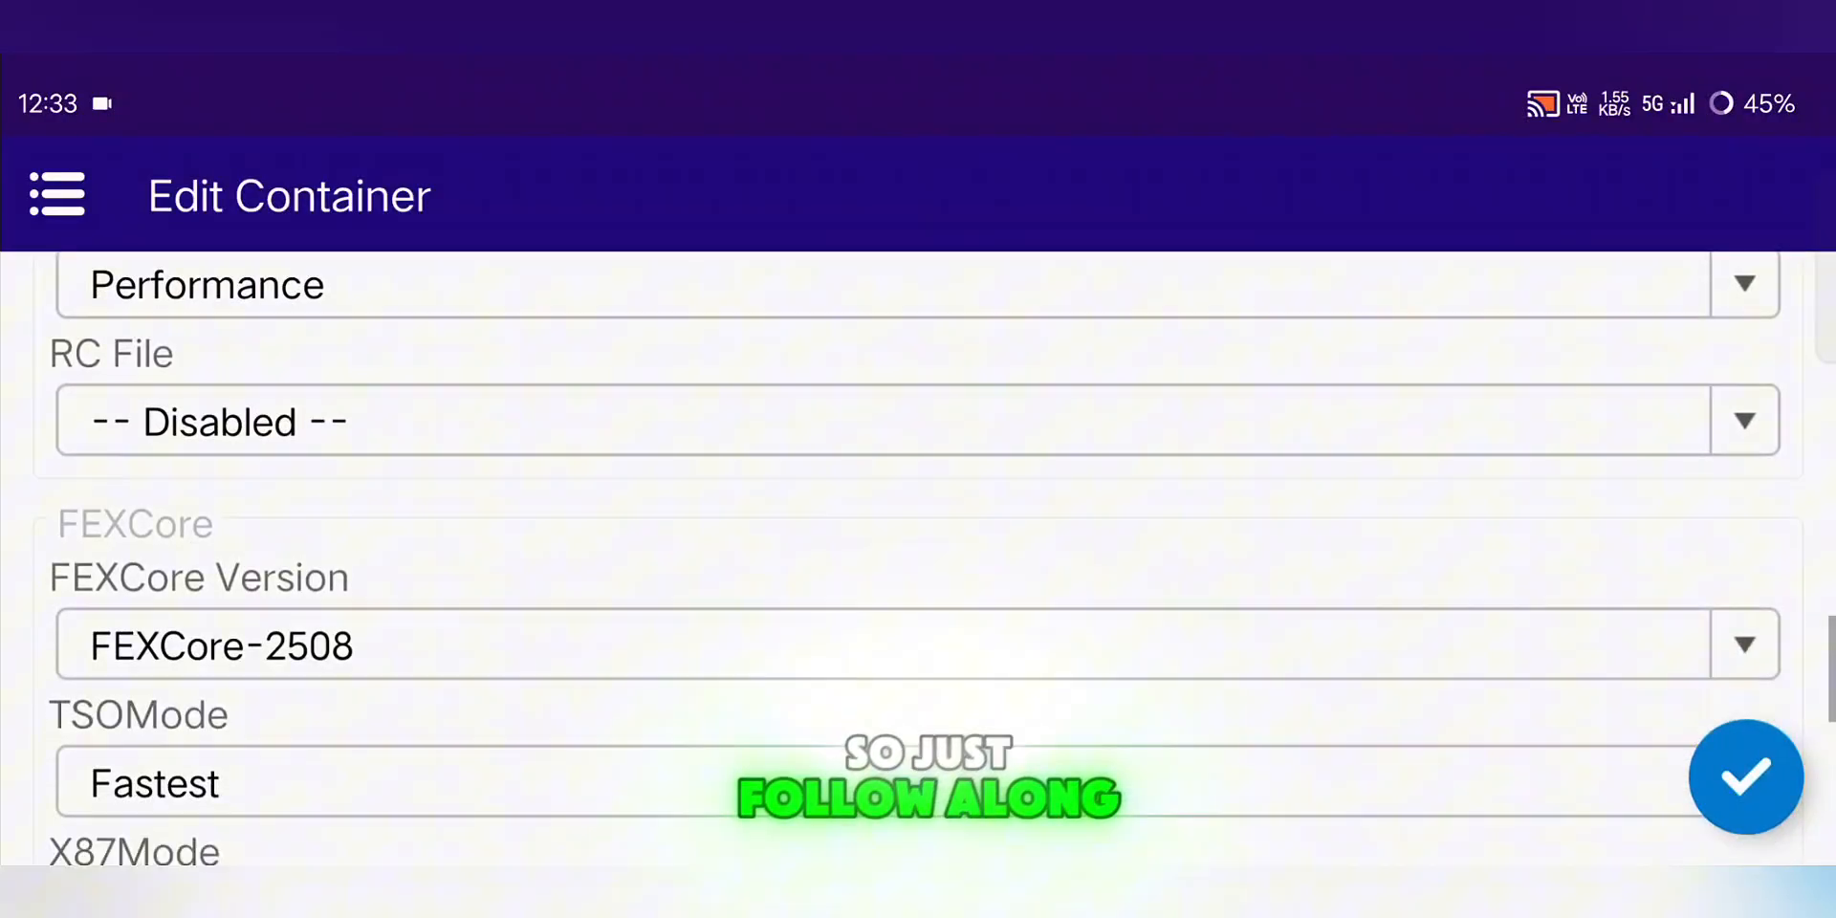
scroll("down", 3)
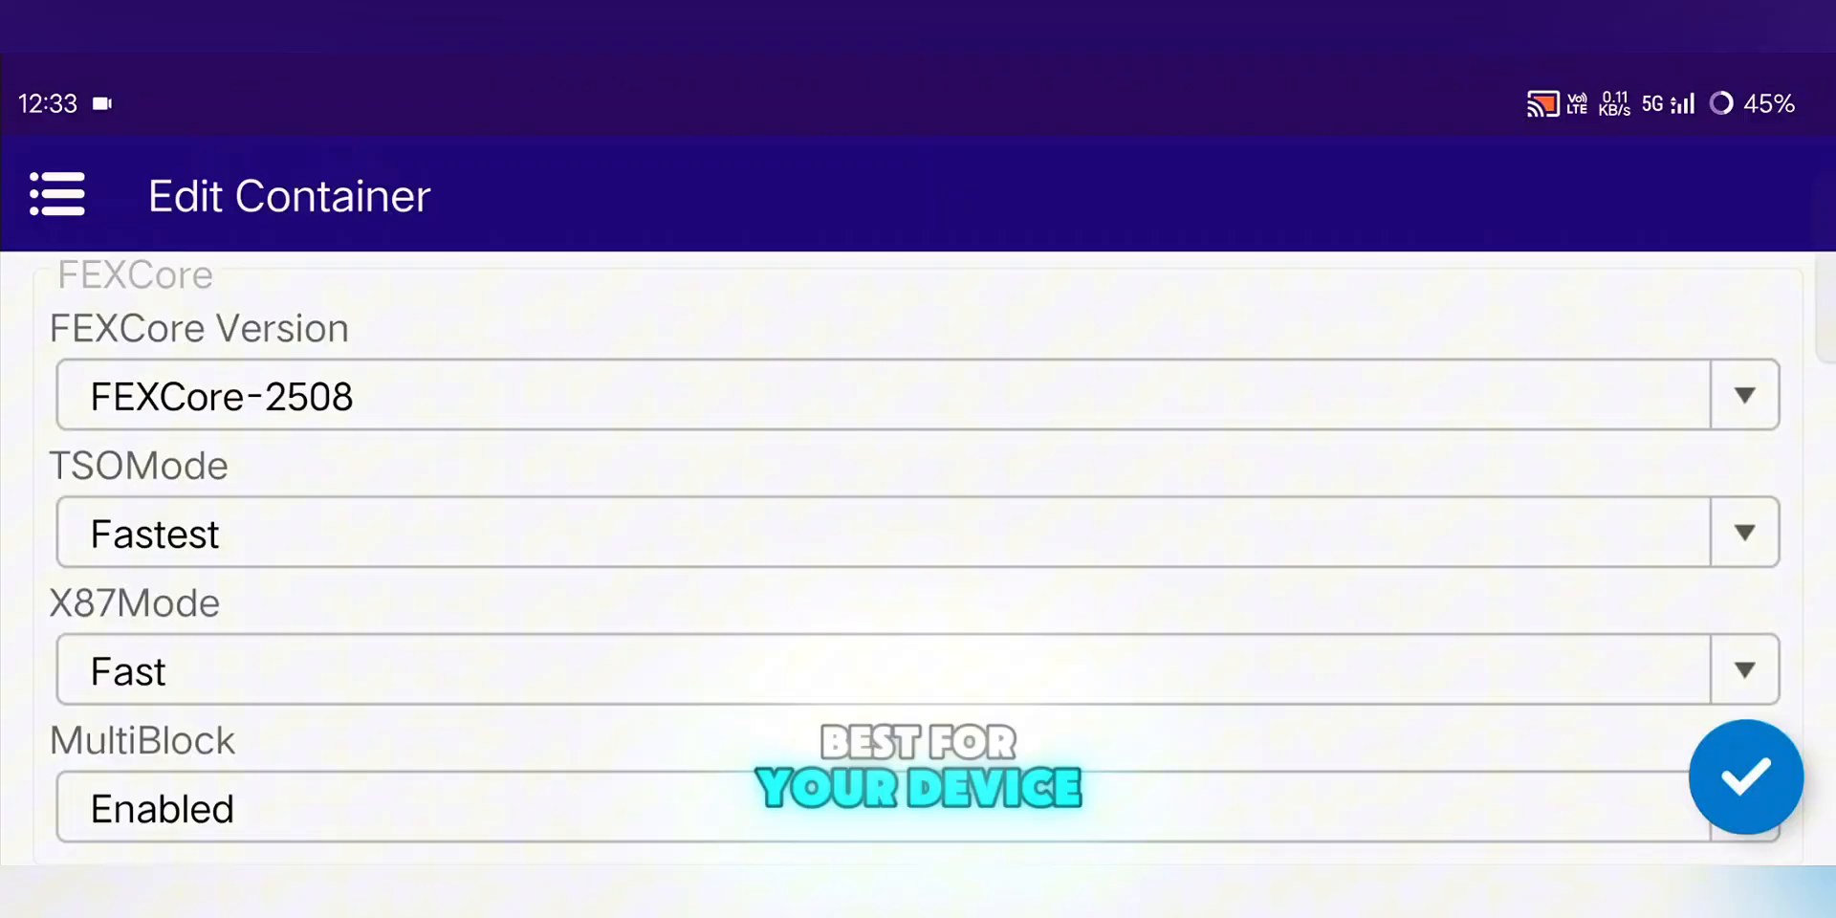
scroll("down", 3)
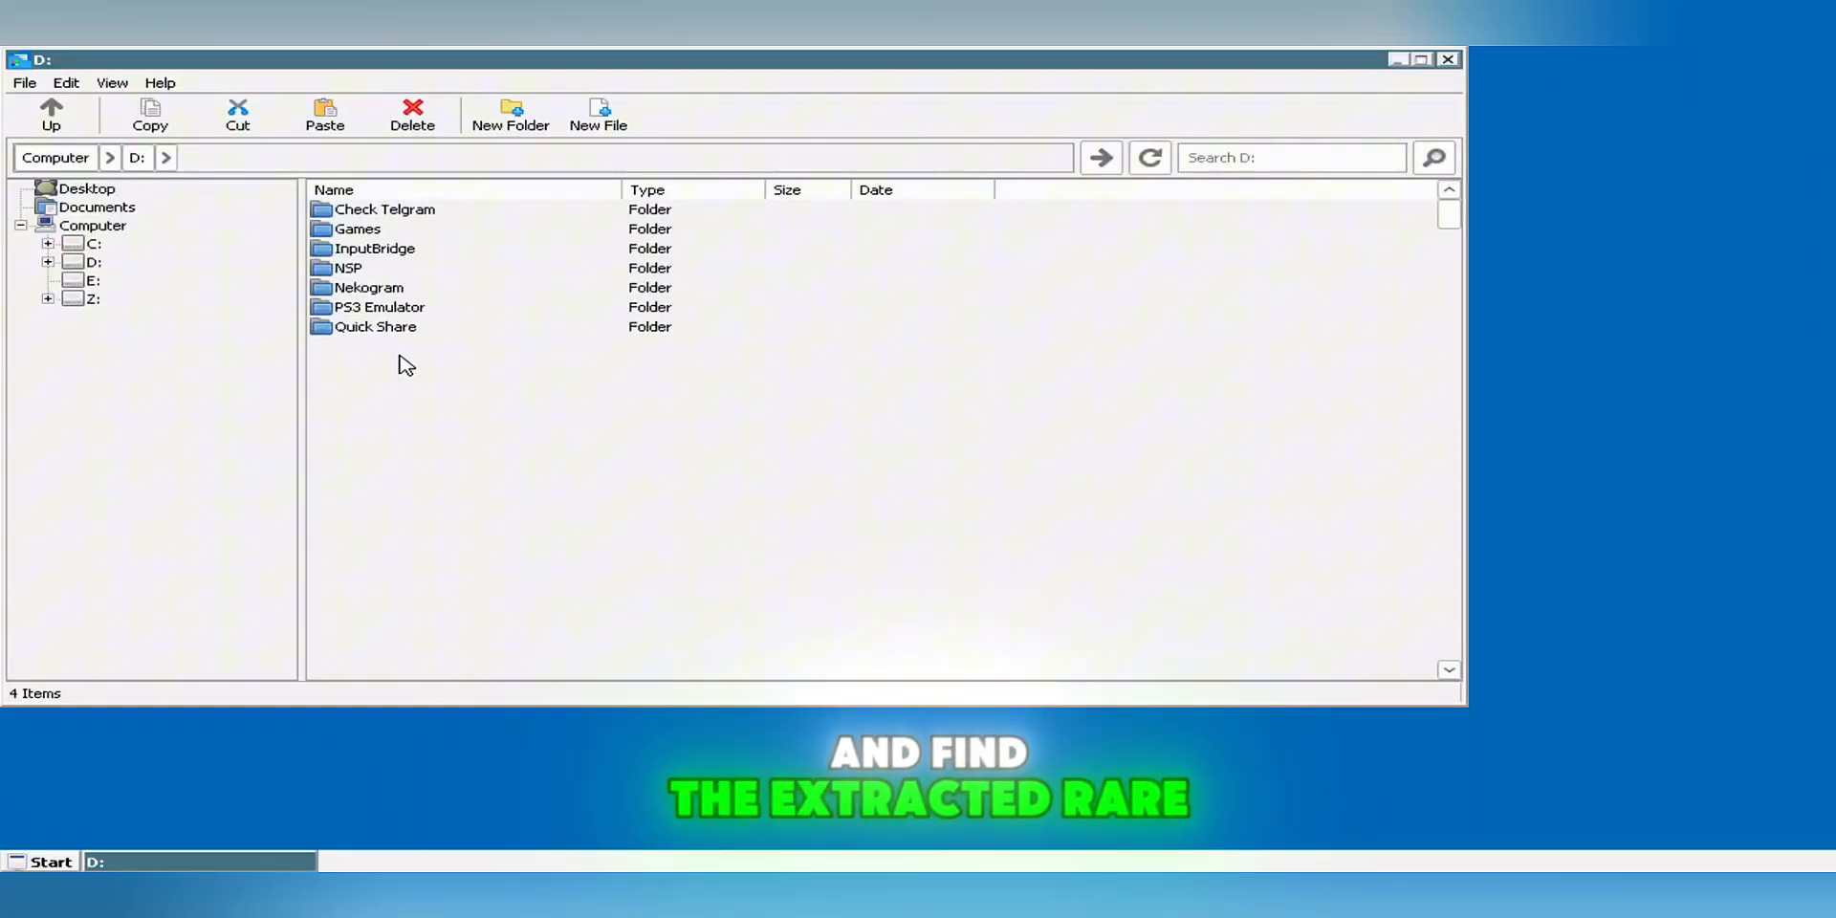
Open Check Telgram > Rare-1.11.3.0, dismiss Task Manager, and run Rare.exe
double_click(384, 208)
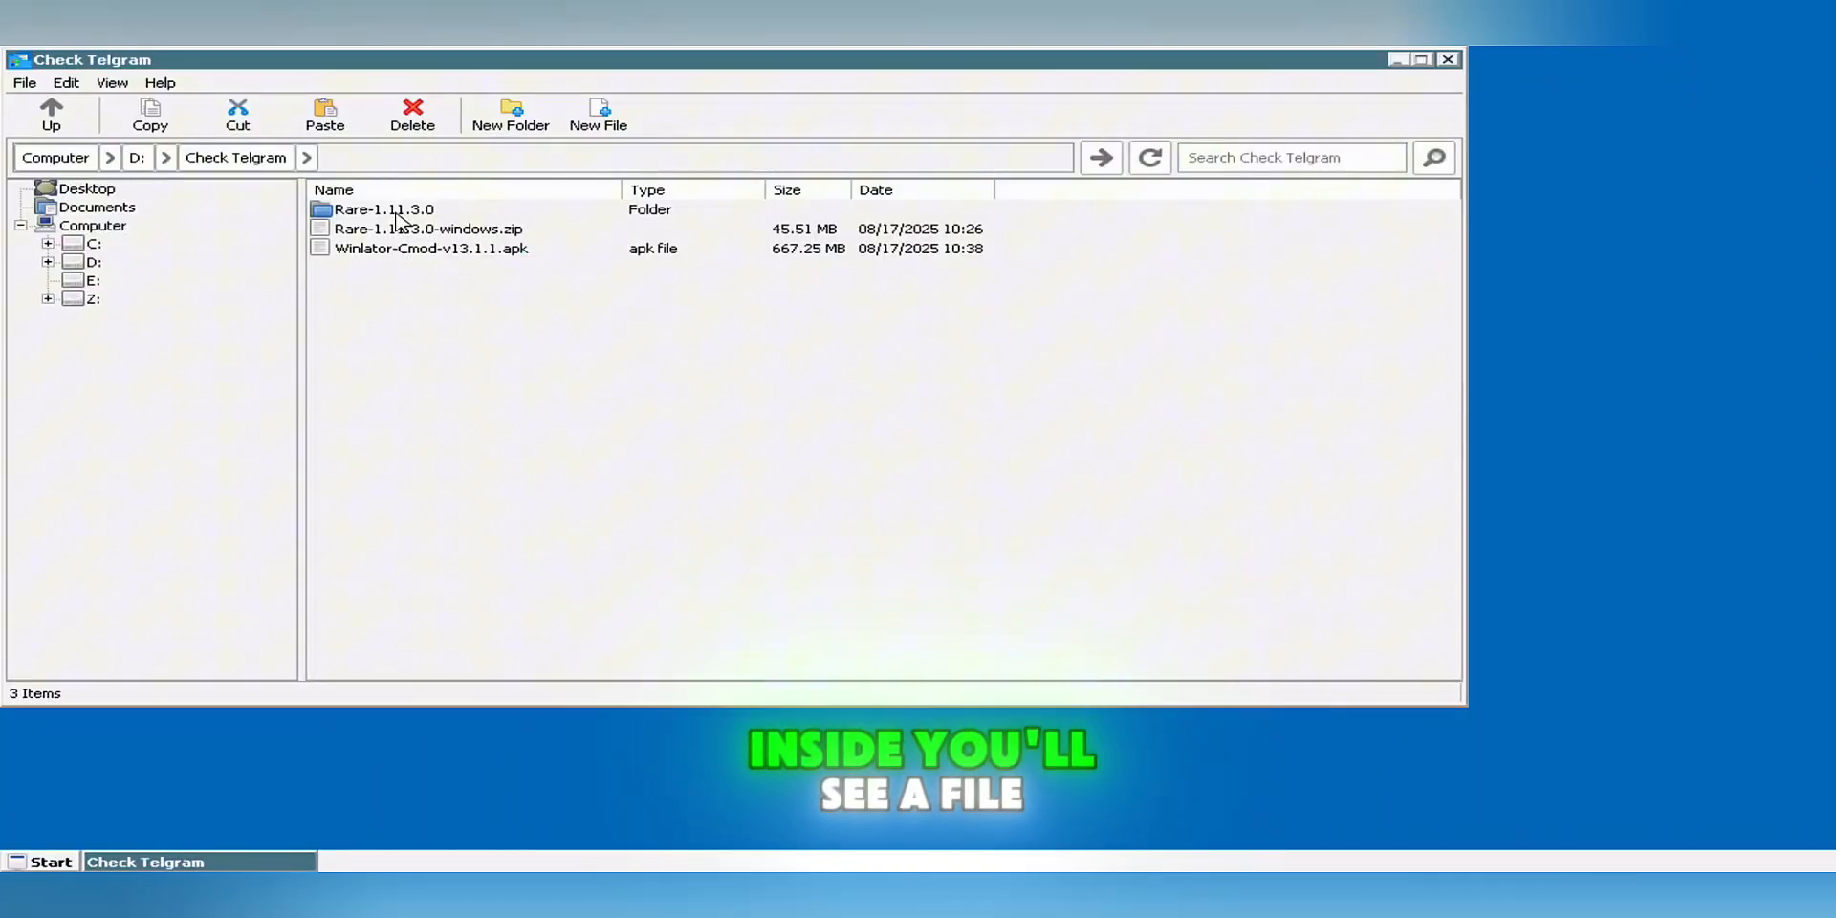
double_click(382, 208)
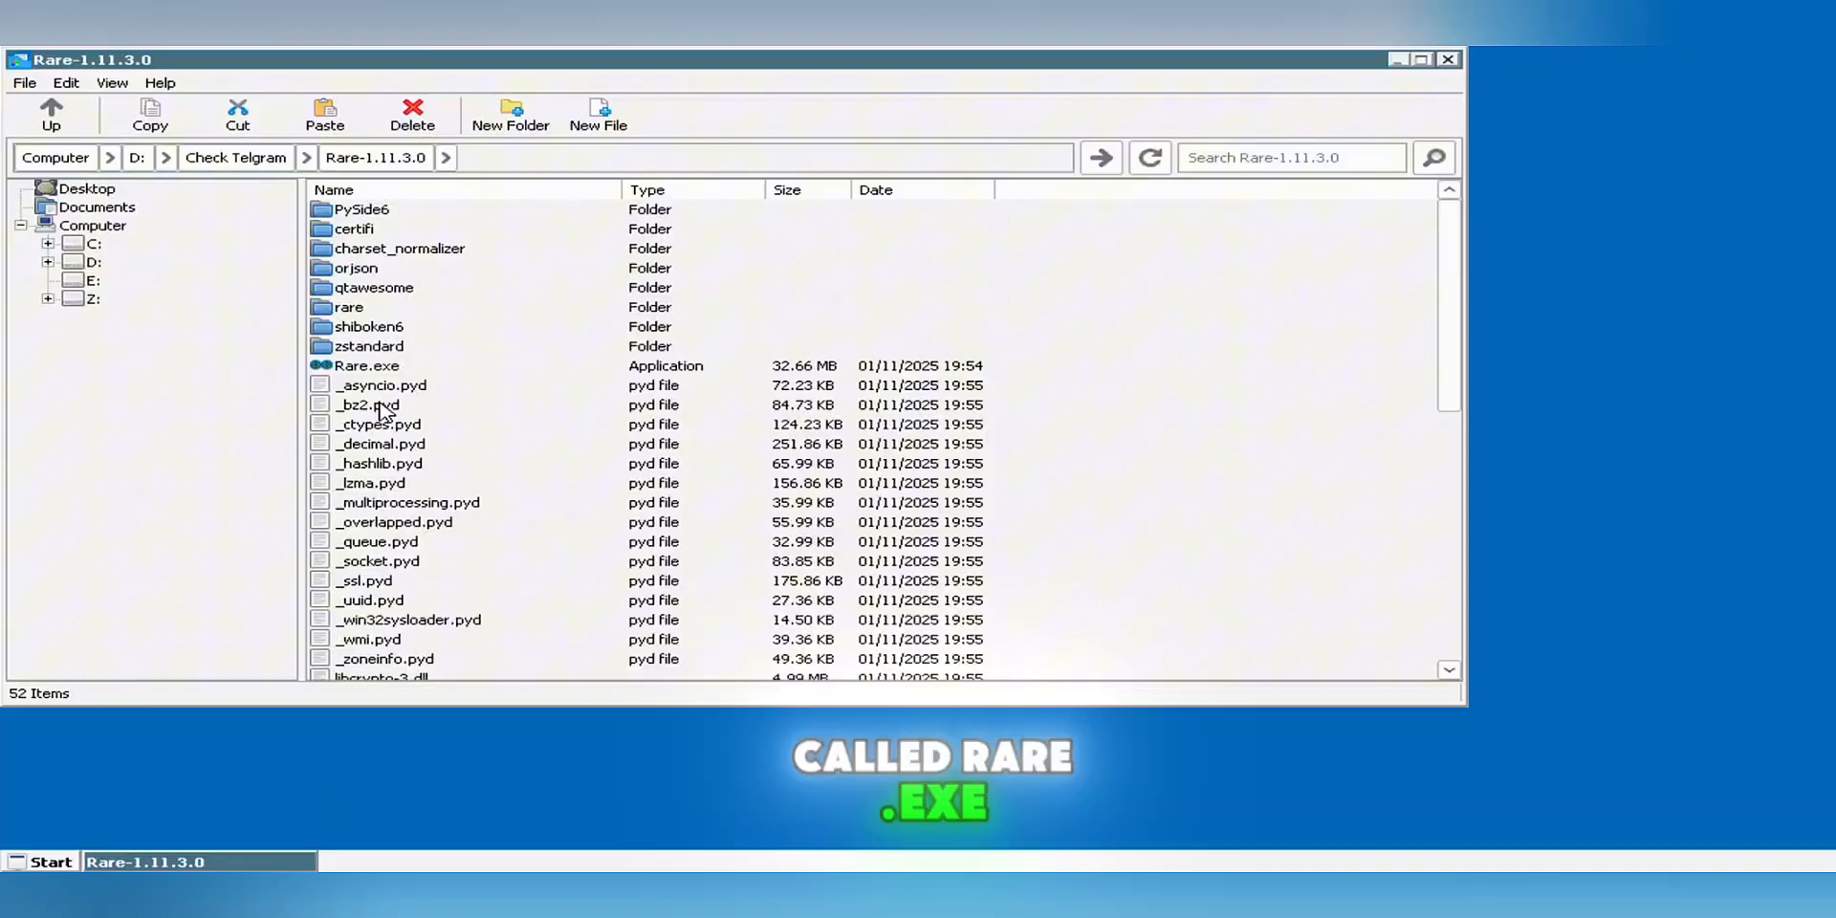
left_click(367, 366)
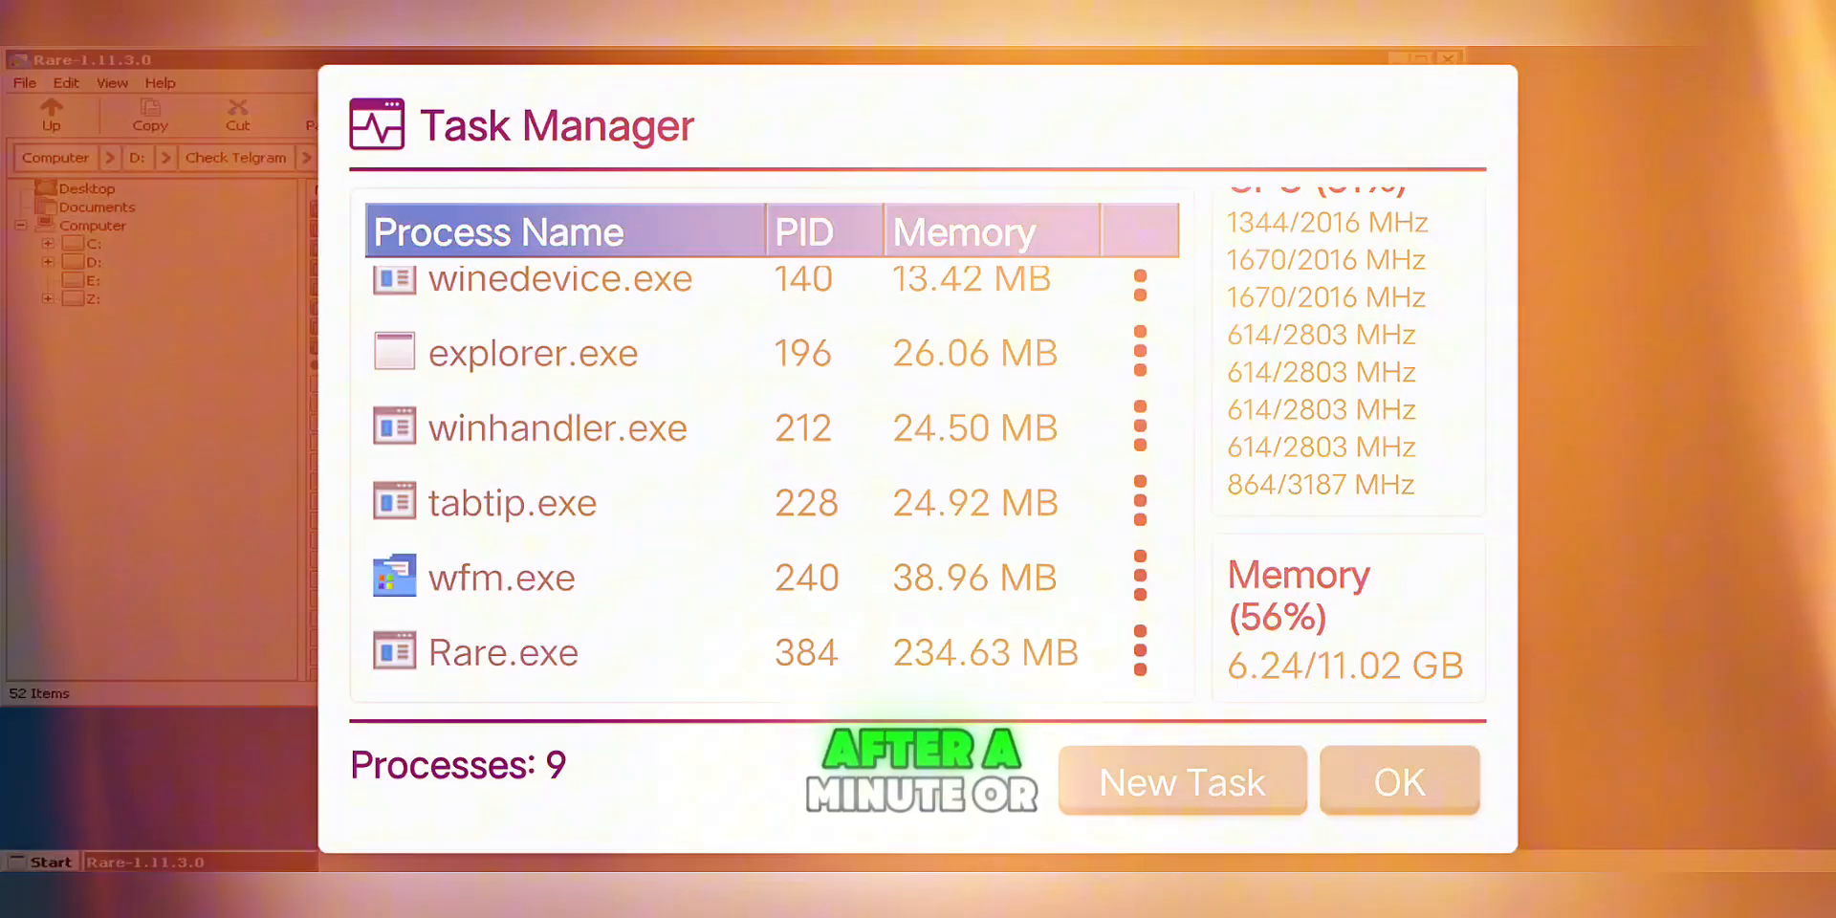
left_click(1397, 781)
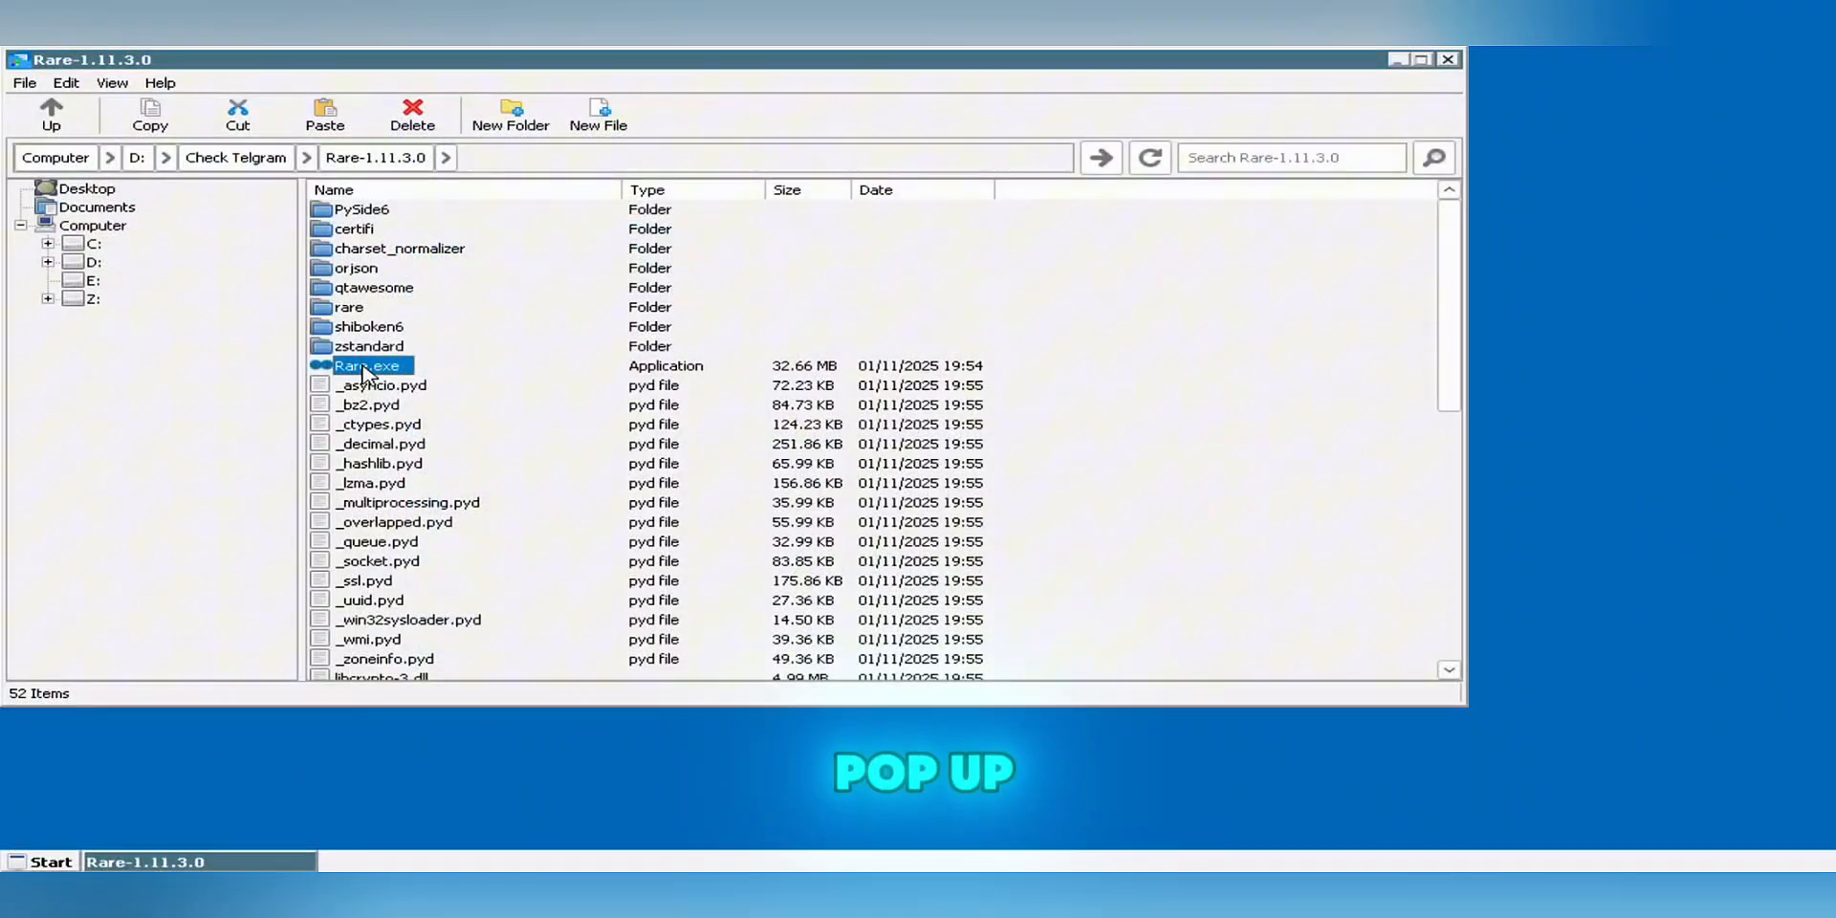
double_click(365, 365)
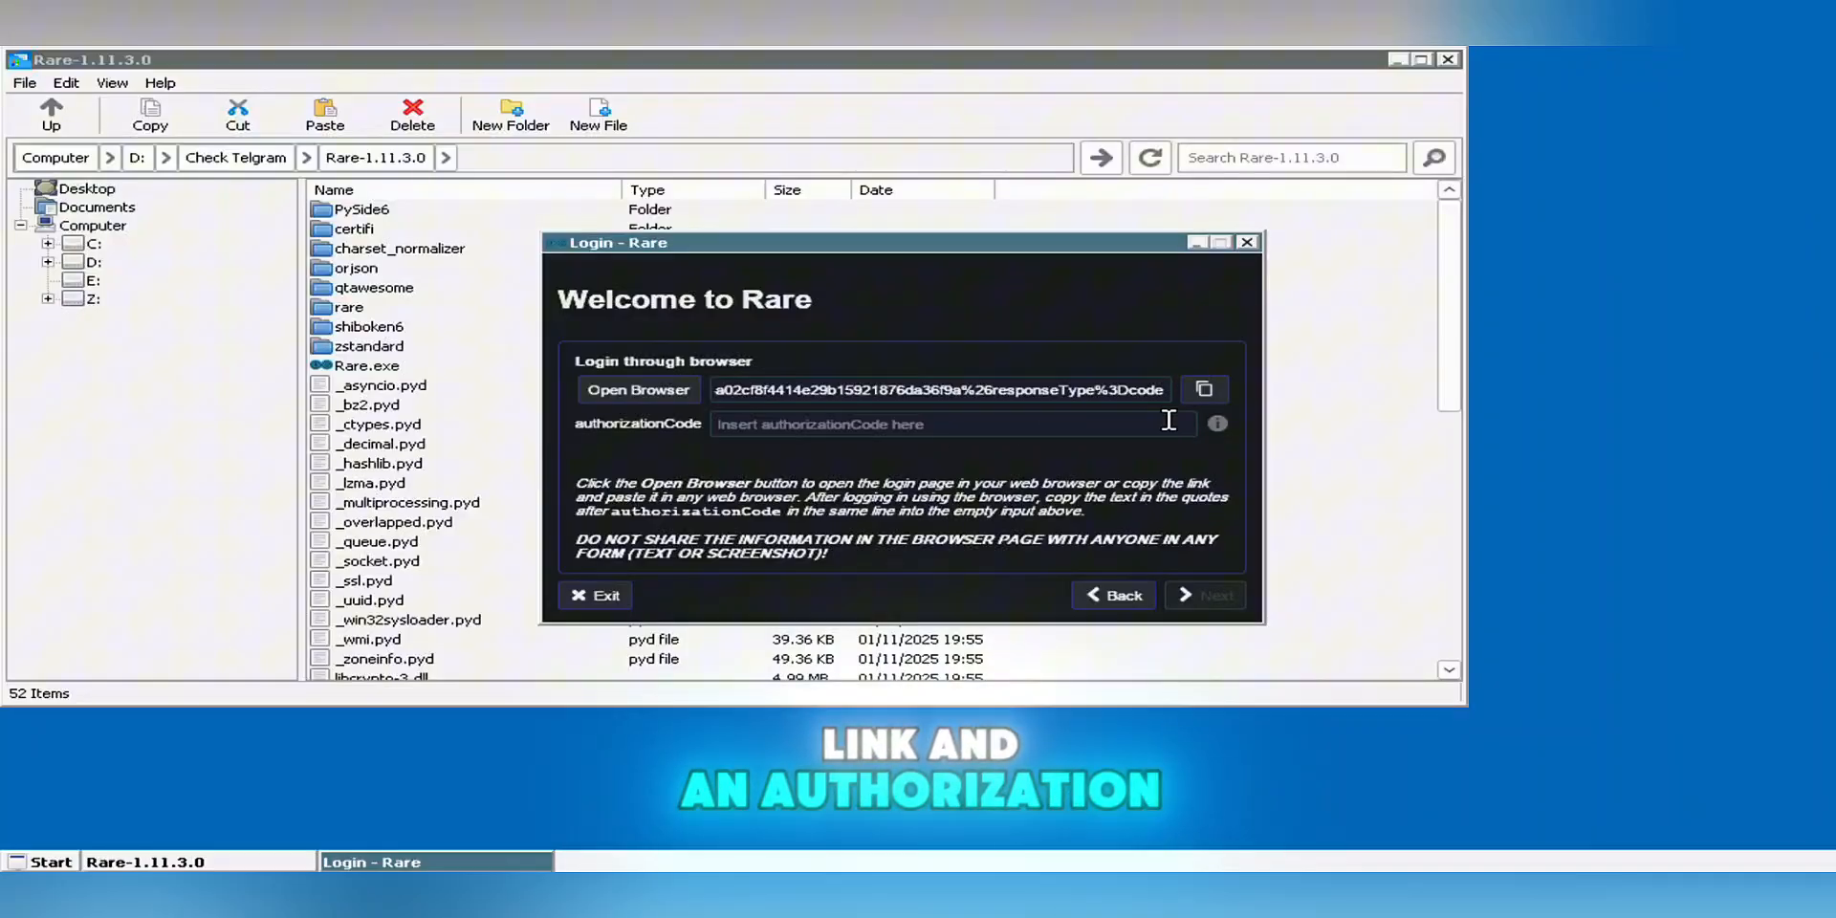
Copy Rare's Epic login link and approve the account sign-in with Continue
left_click(1204, 389)
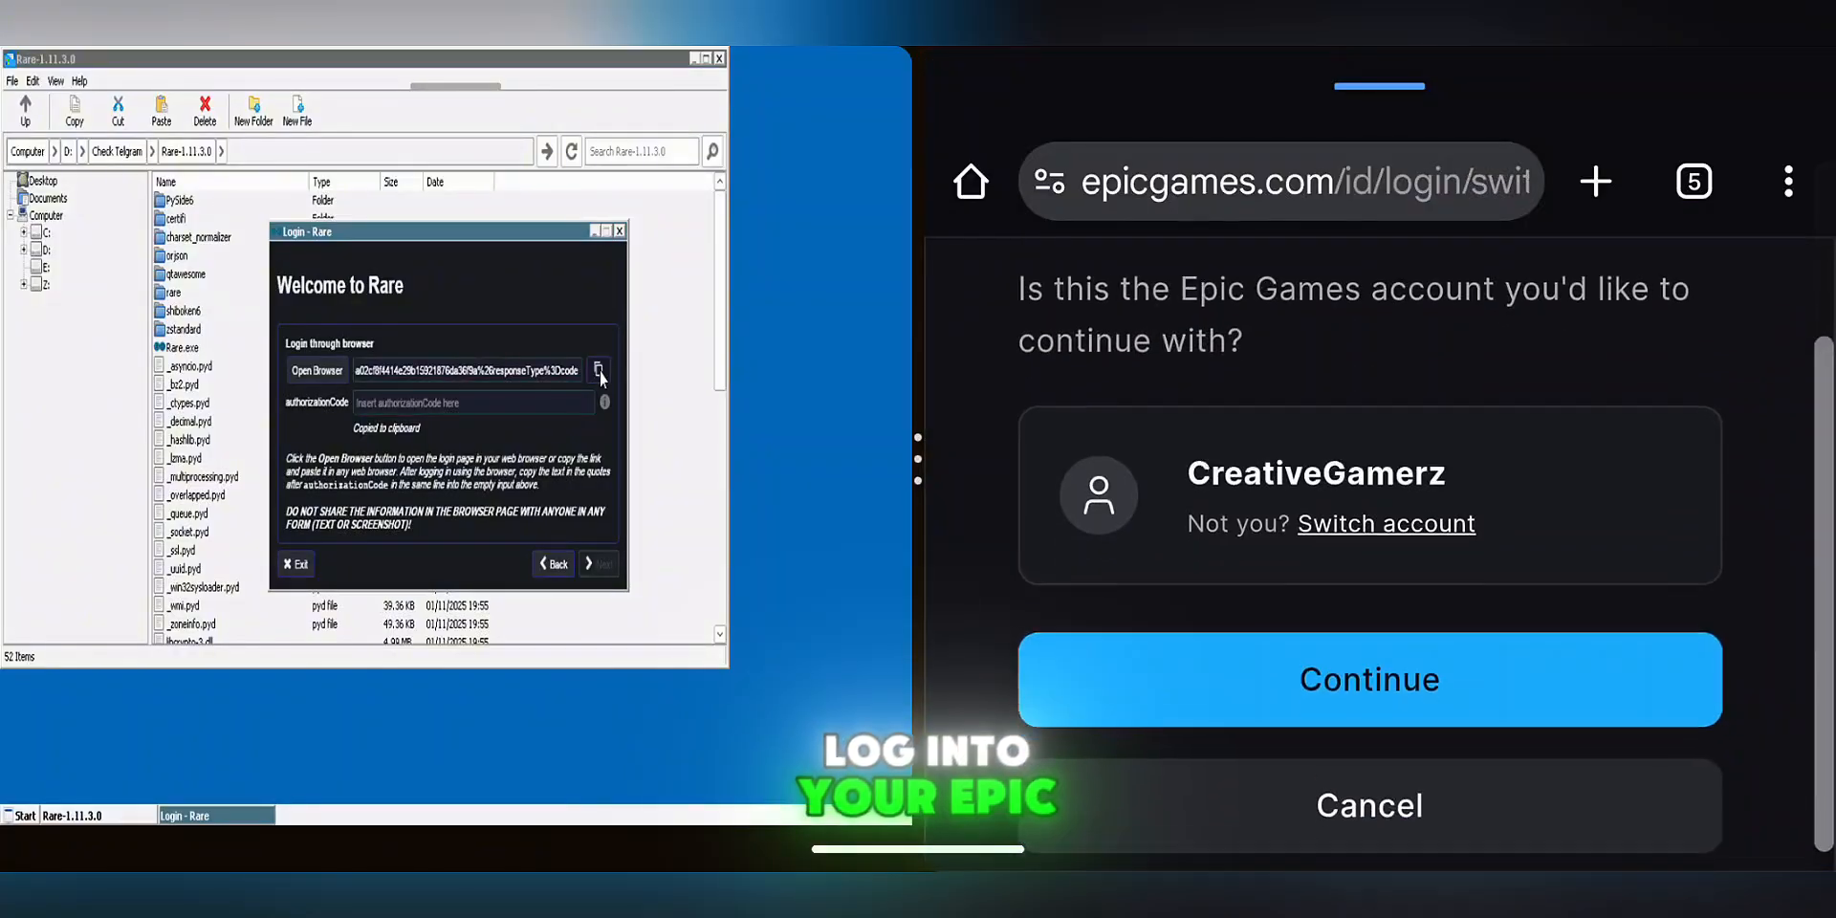
left_click(1367, 679)
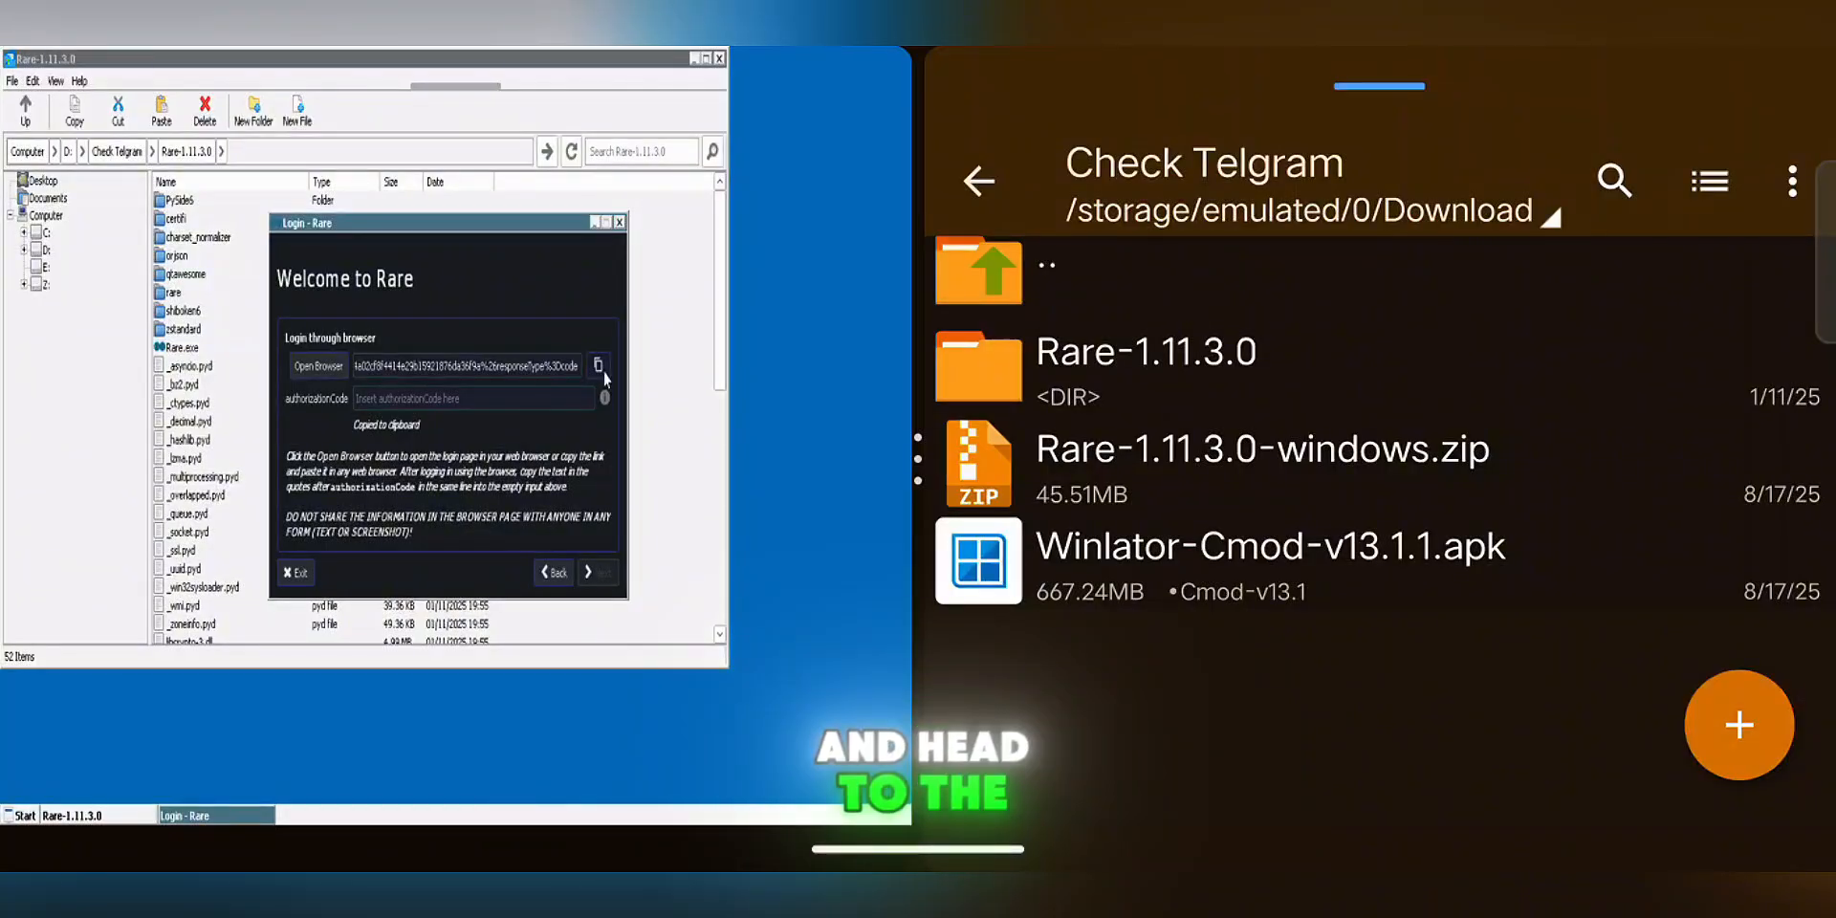
Create text.txt in Check Telgram, paste the authorization code, and save it
left_click(1739, 724)
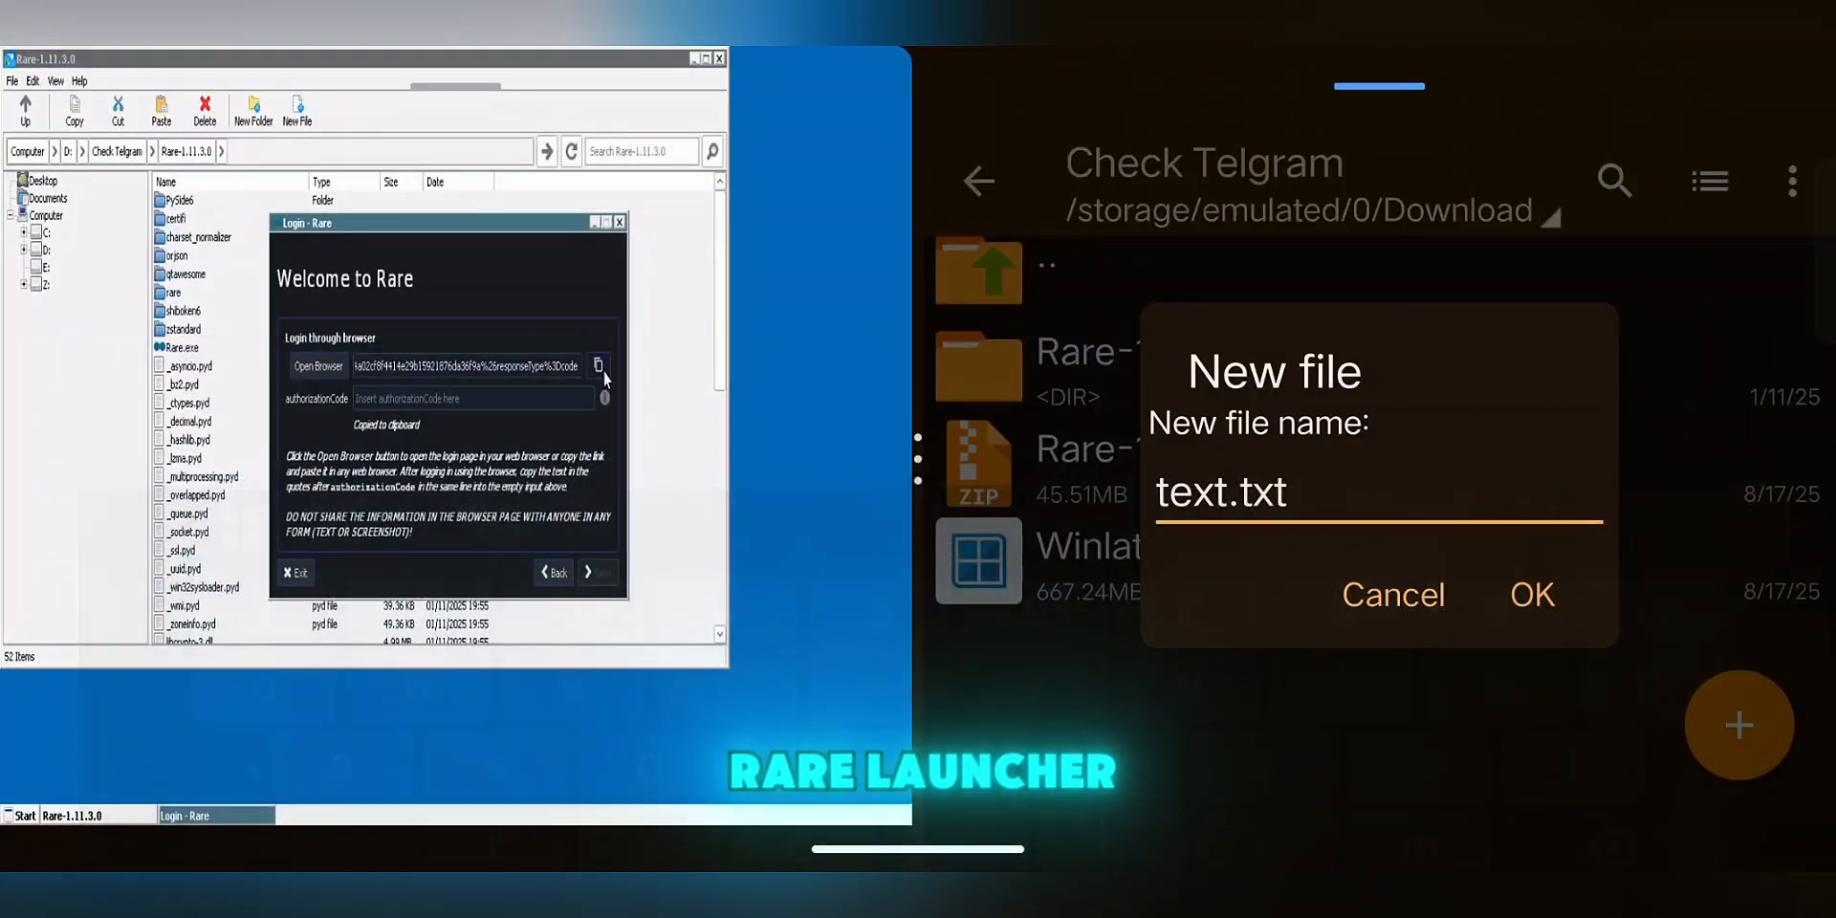
left_click(1530, 594)
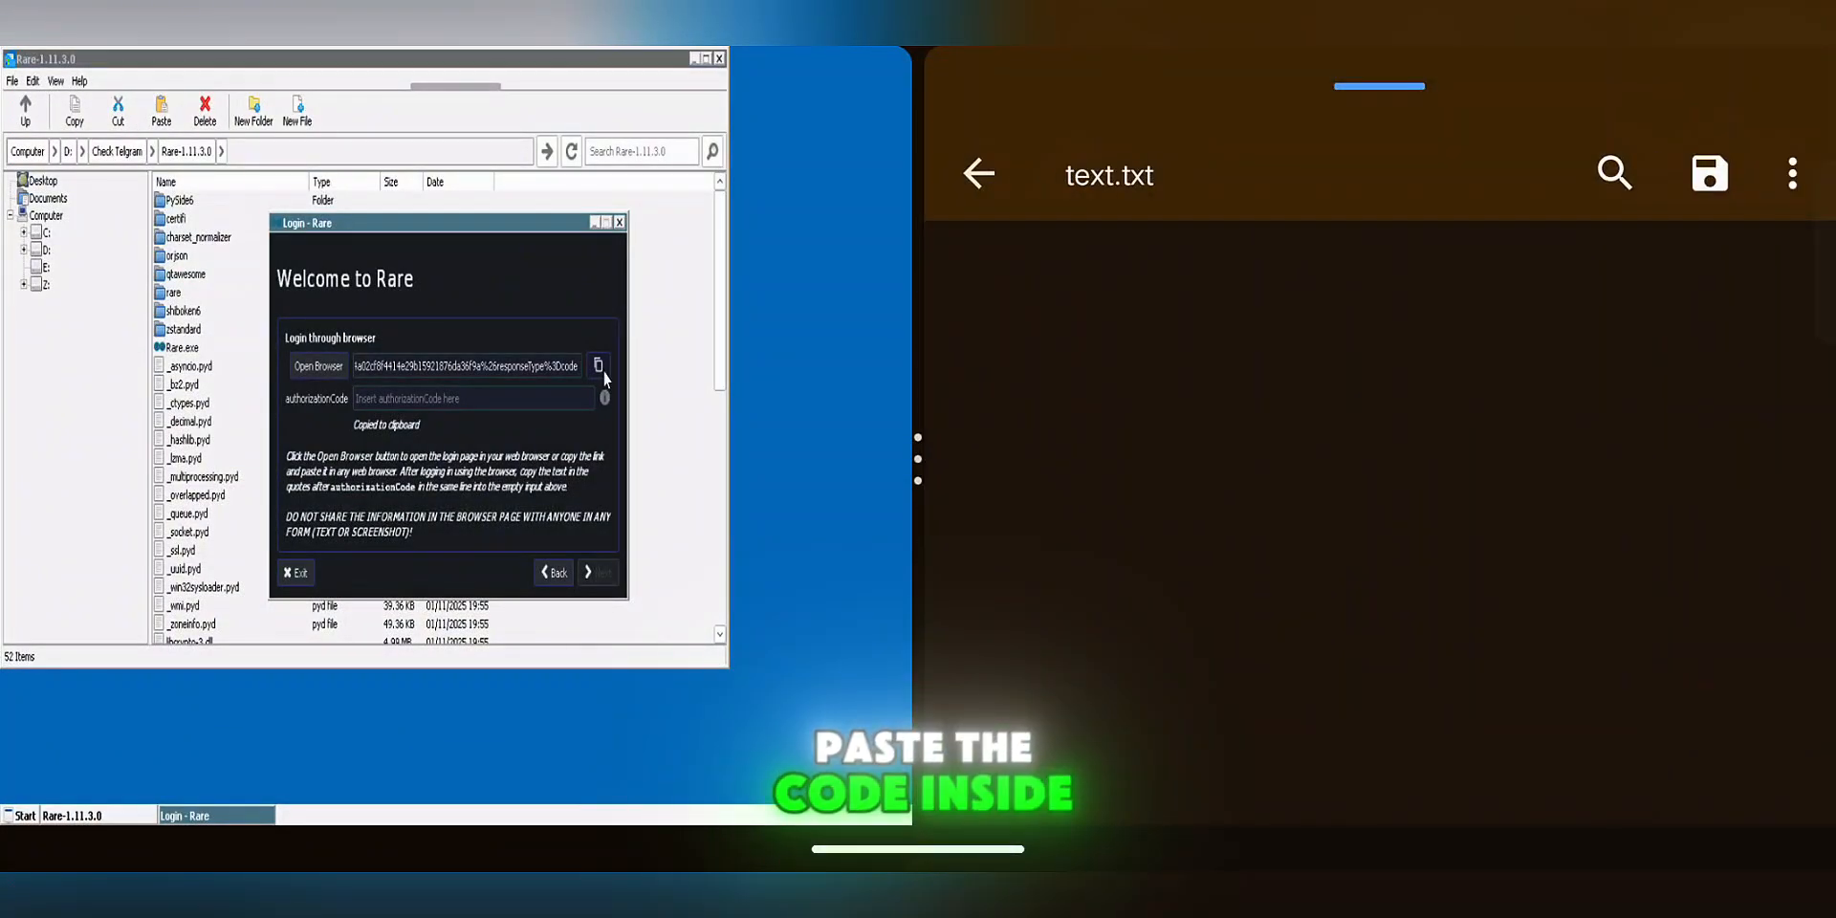
left_click(1709, 173)
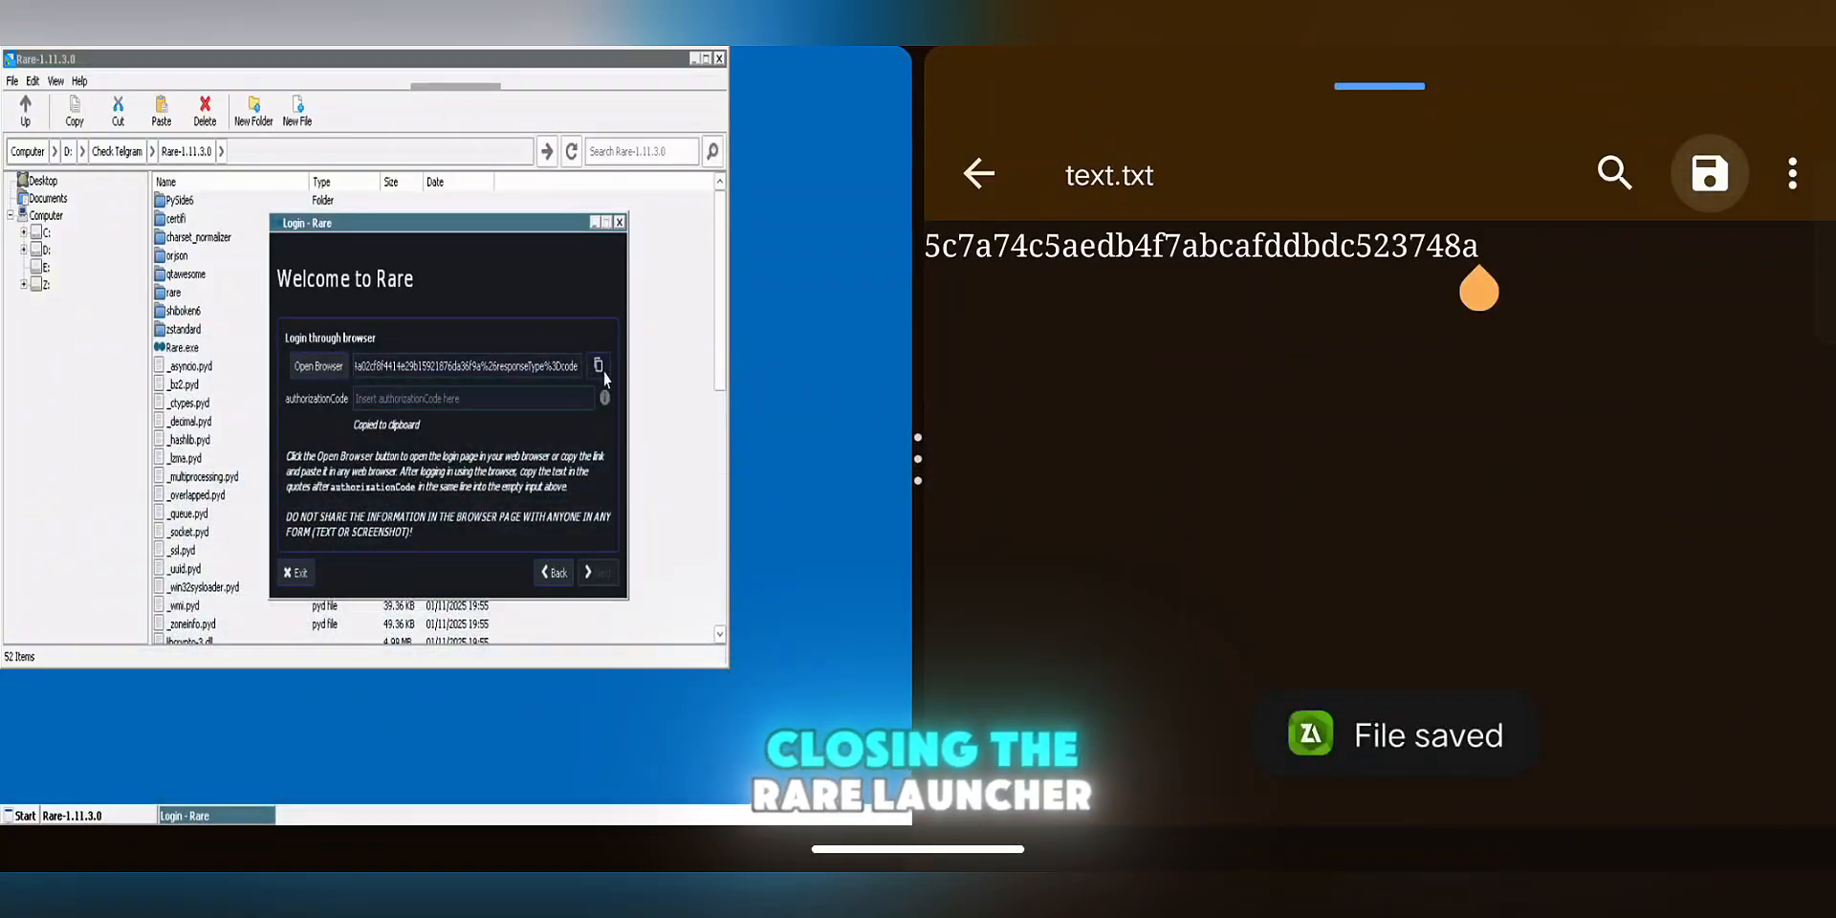
left_click(291, 572)
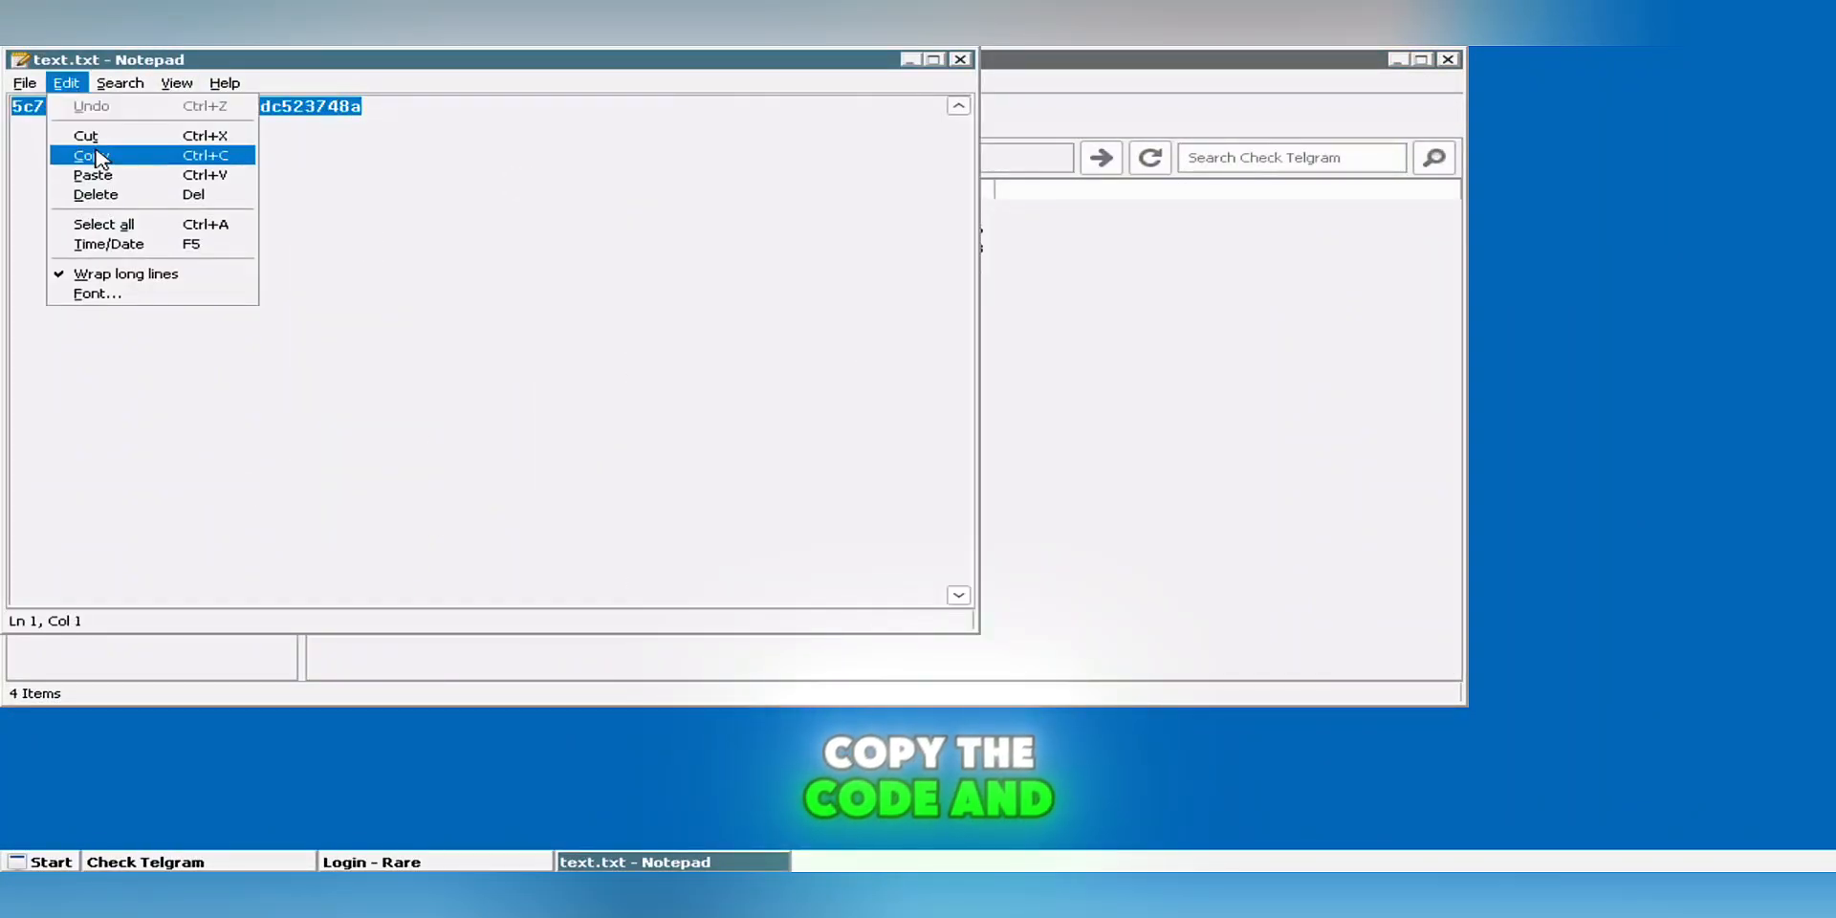
Copy the code from text.txt into Rare's authorizationCode field, then open Poppy Playtime's page
left_click(88, 156)
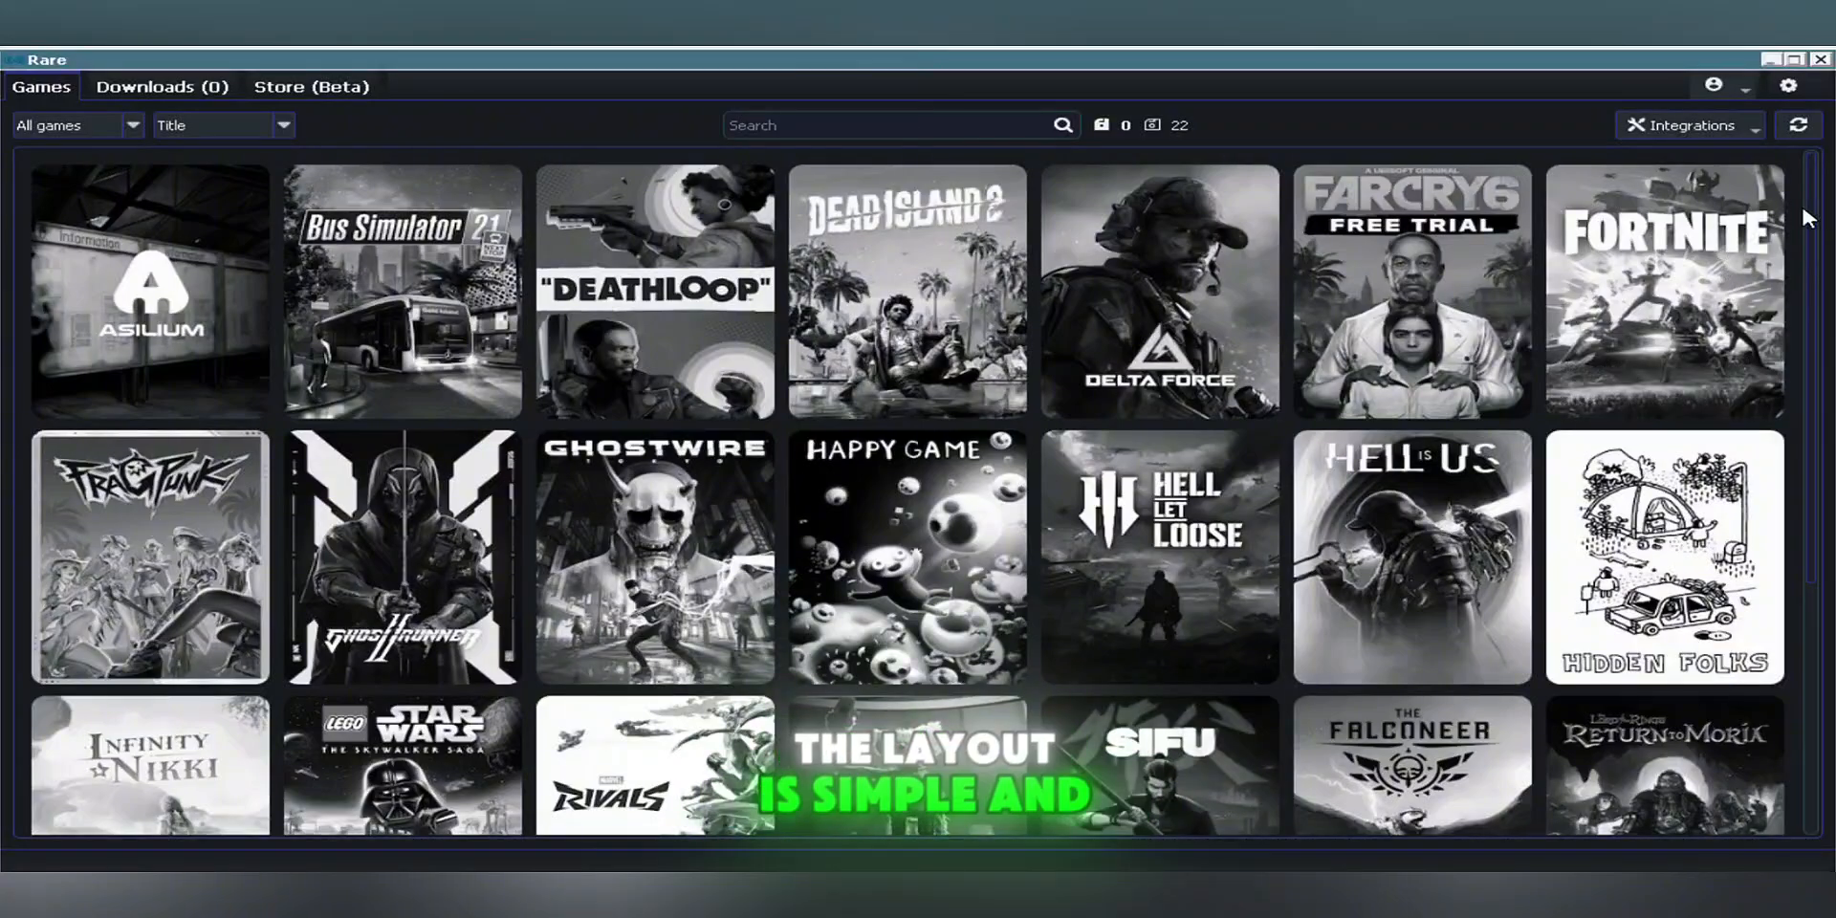
scroll("down", 3)
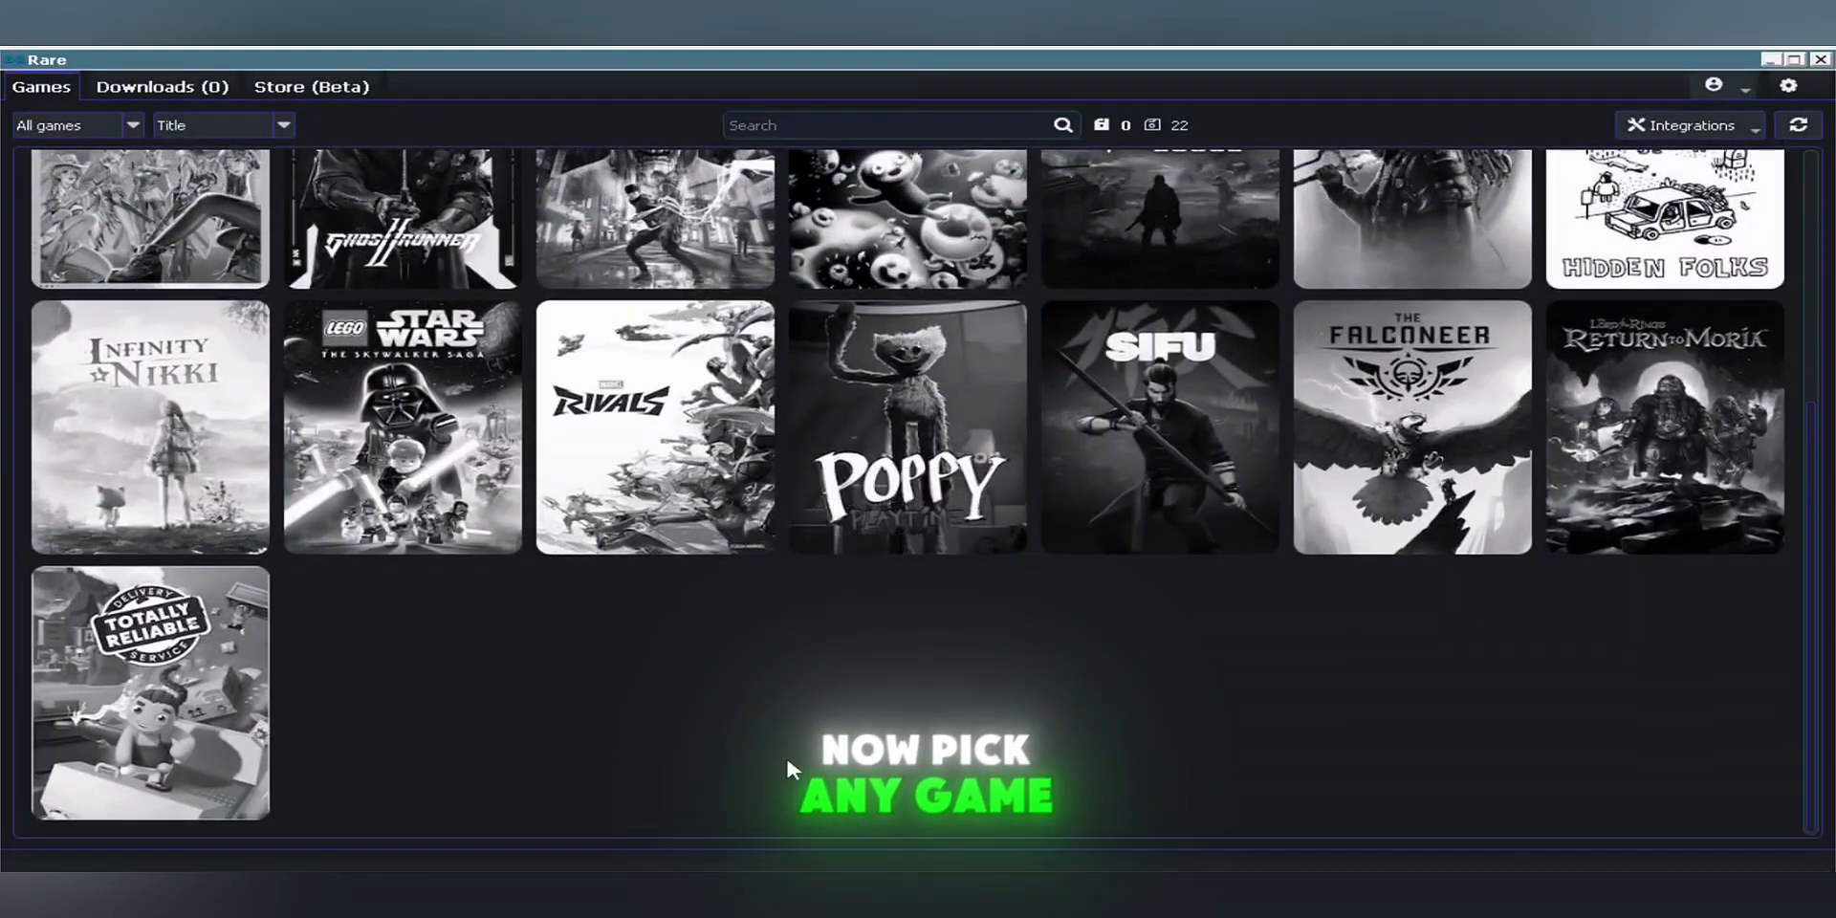
left_click(906, 427)
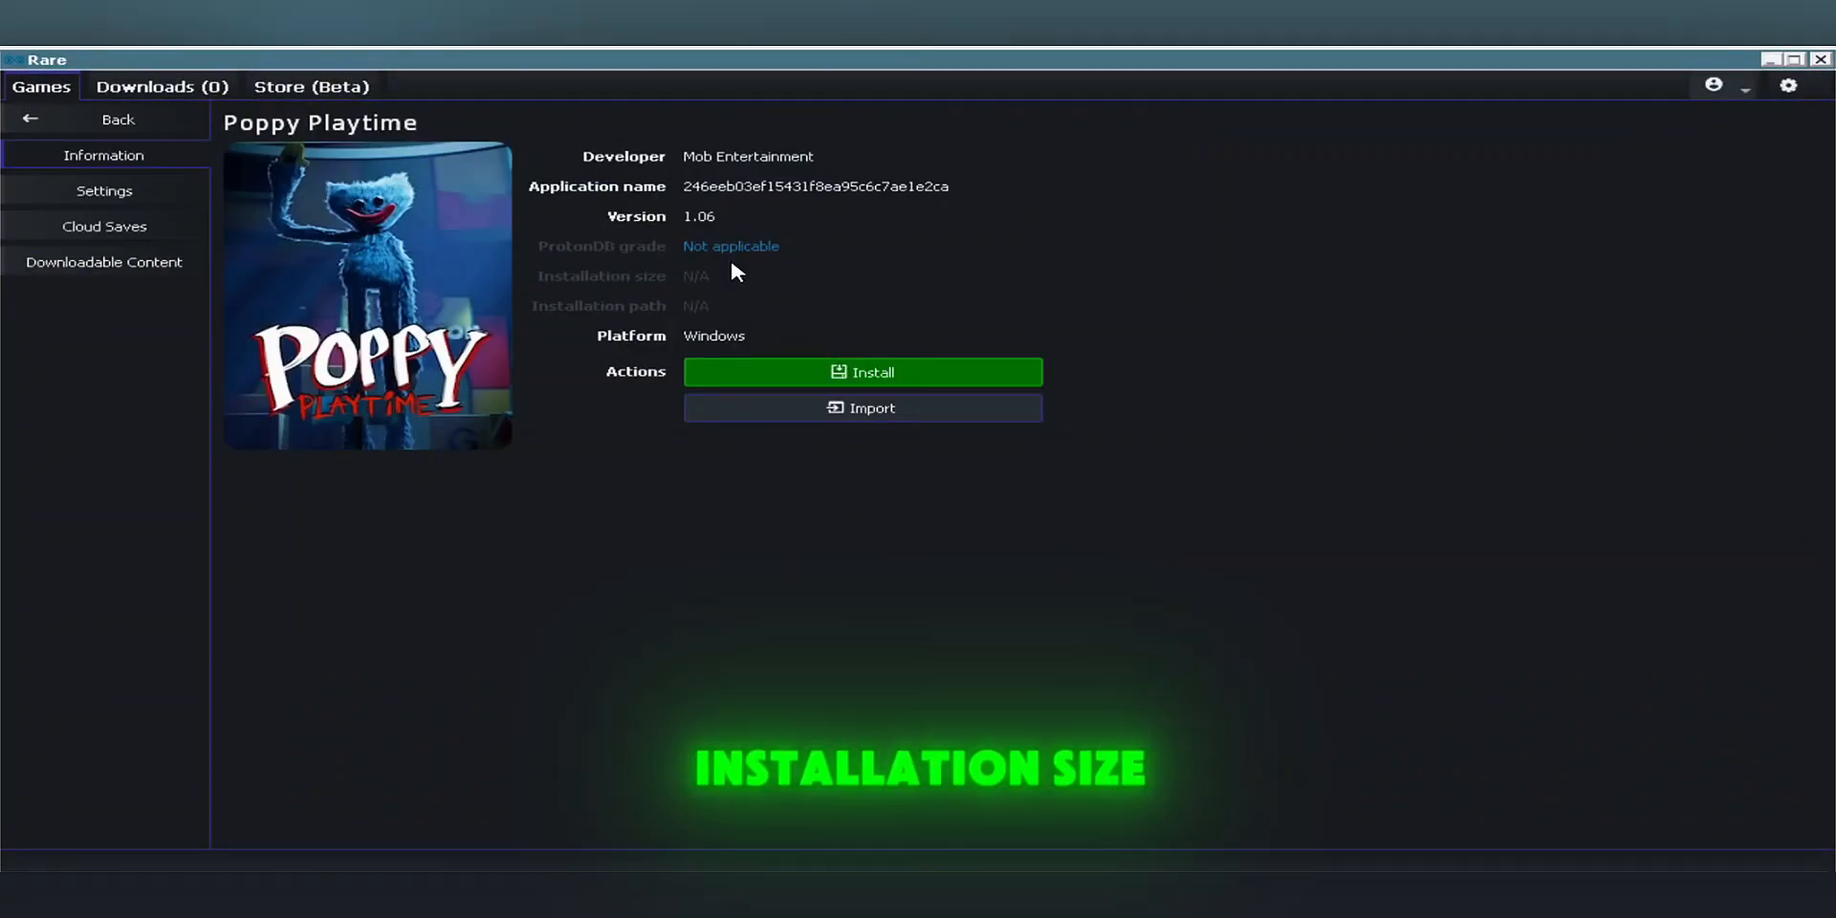
Install Poppy Playtime, cancelling the Choose path dialog to keep the default Games folder
left_click(861, 372)
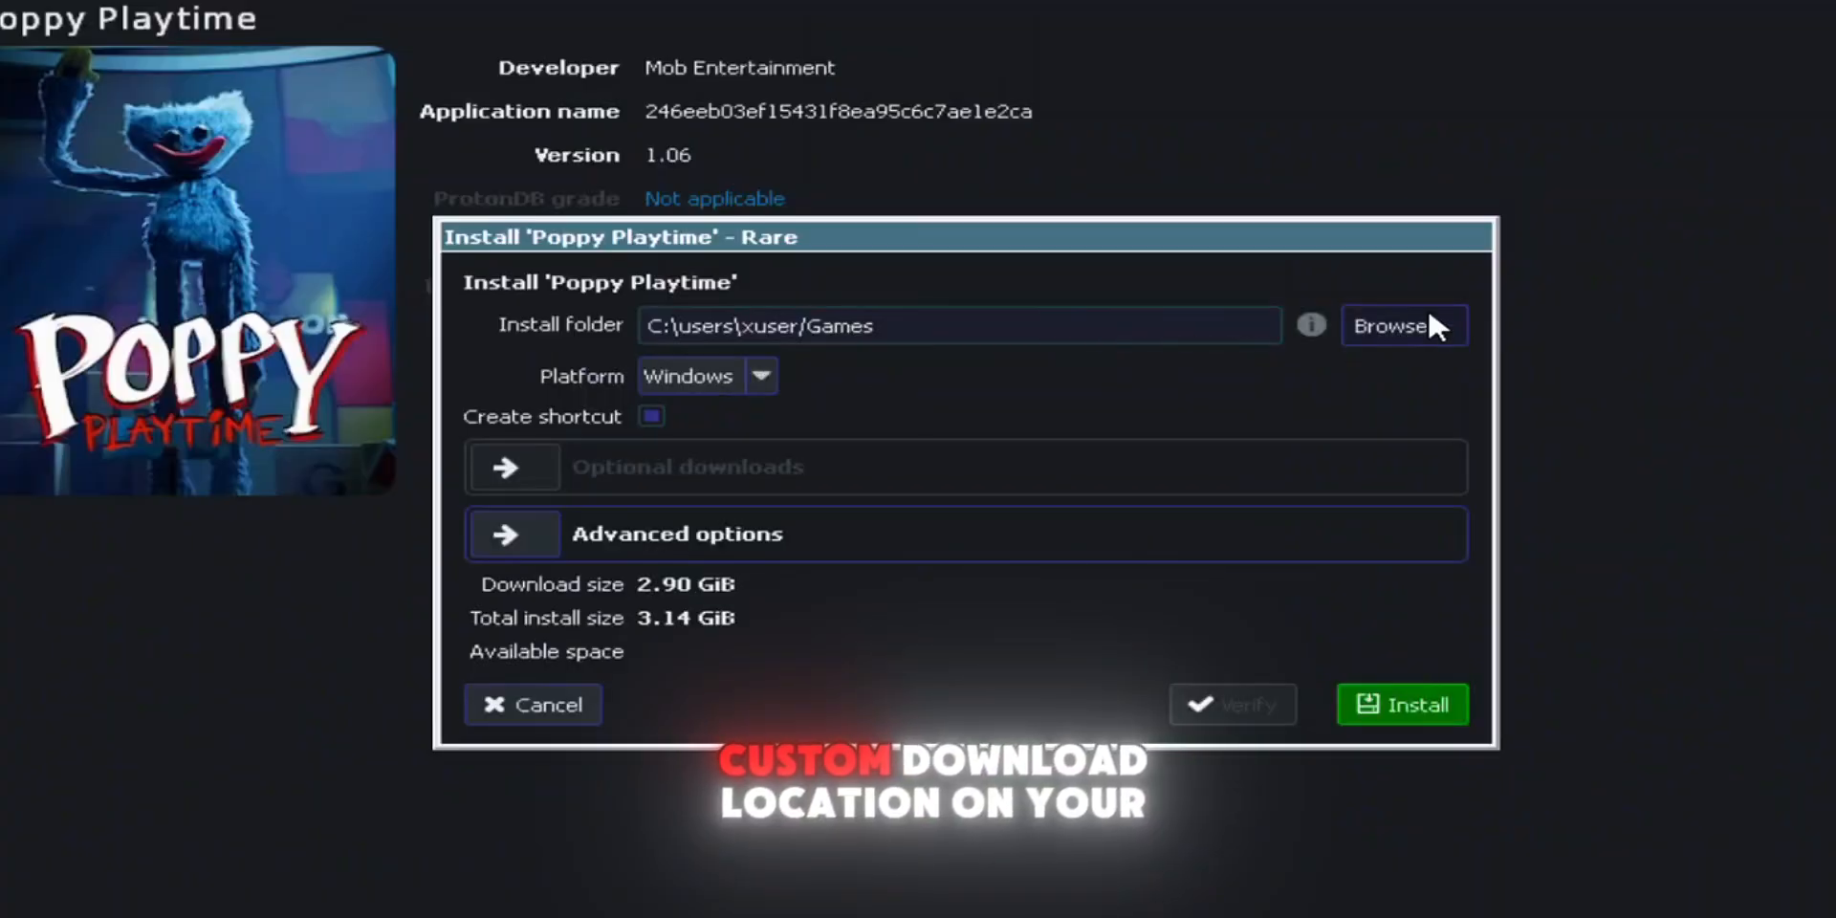
left_click(1403, 325)
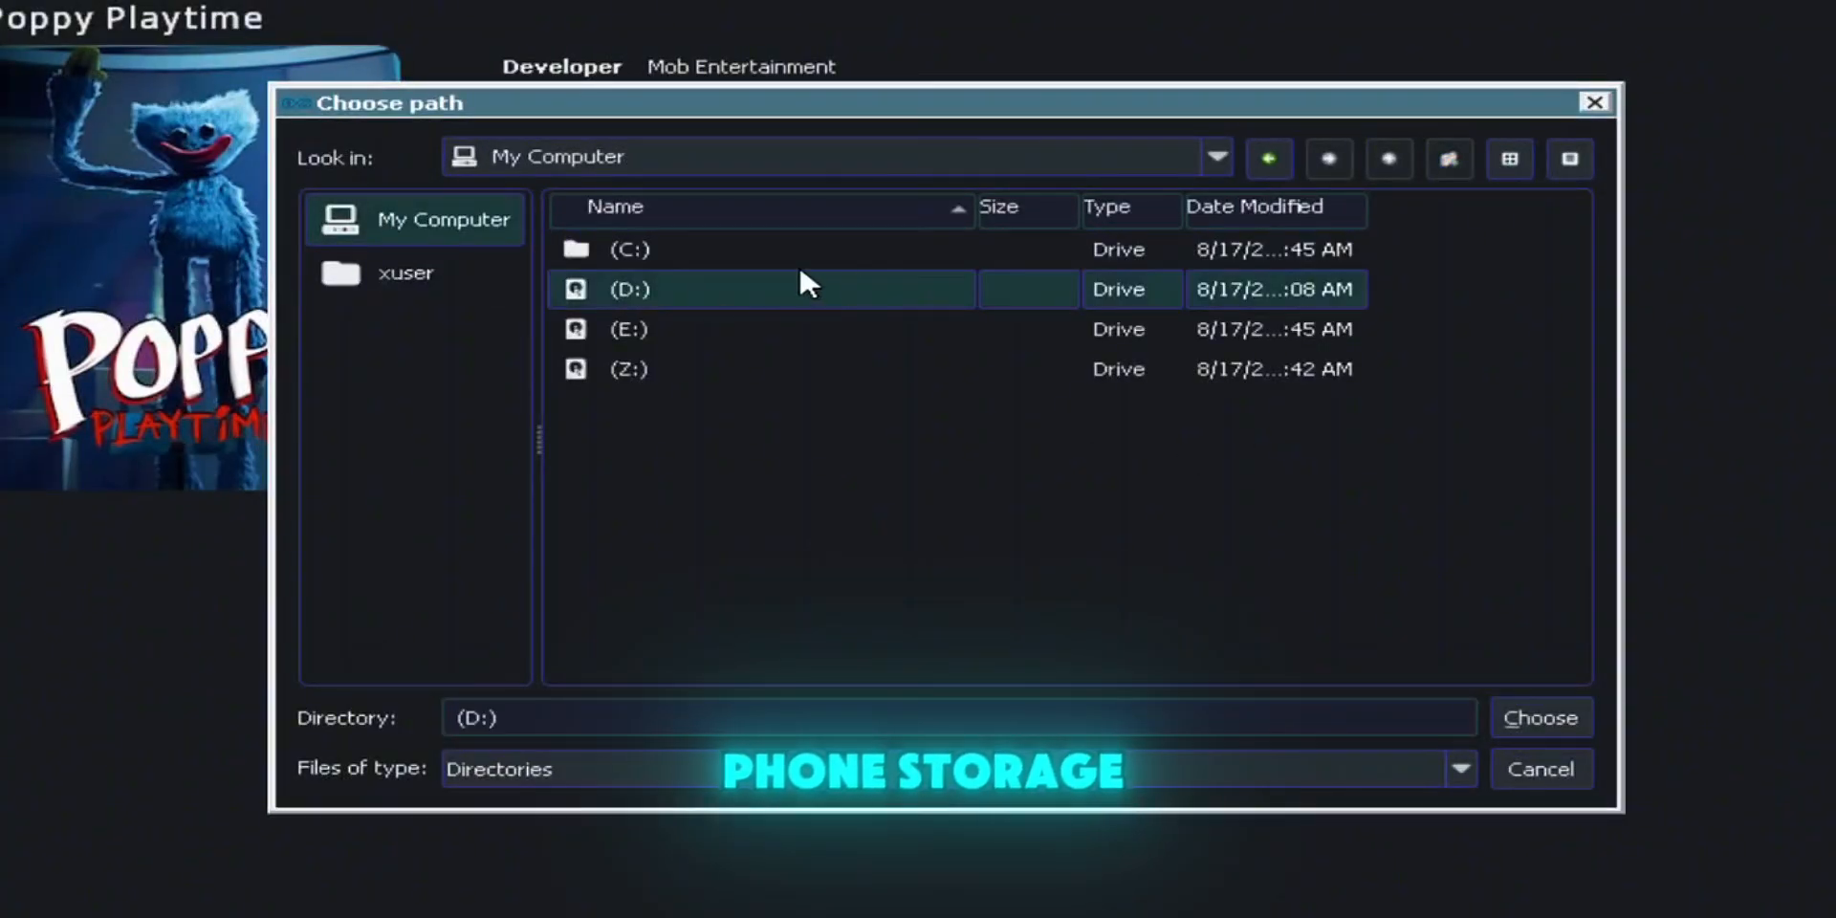
left_click(1540, 716)
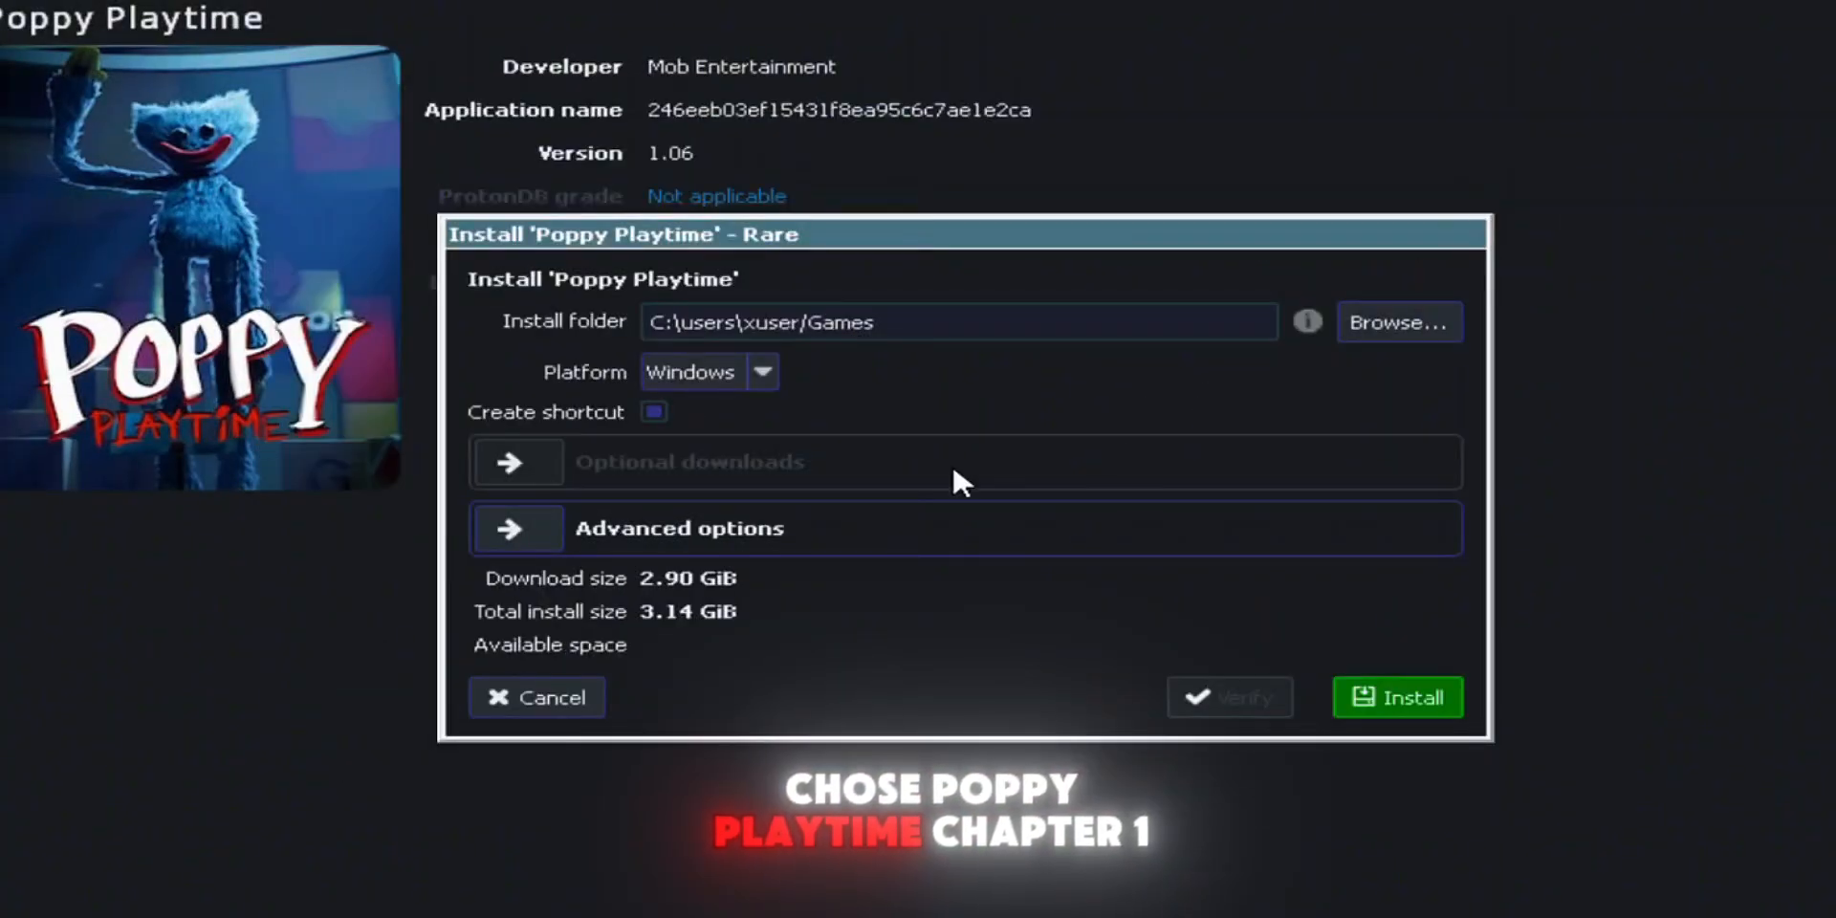
mouse_move(820, 664)
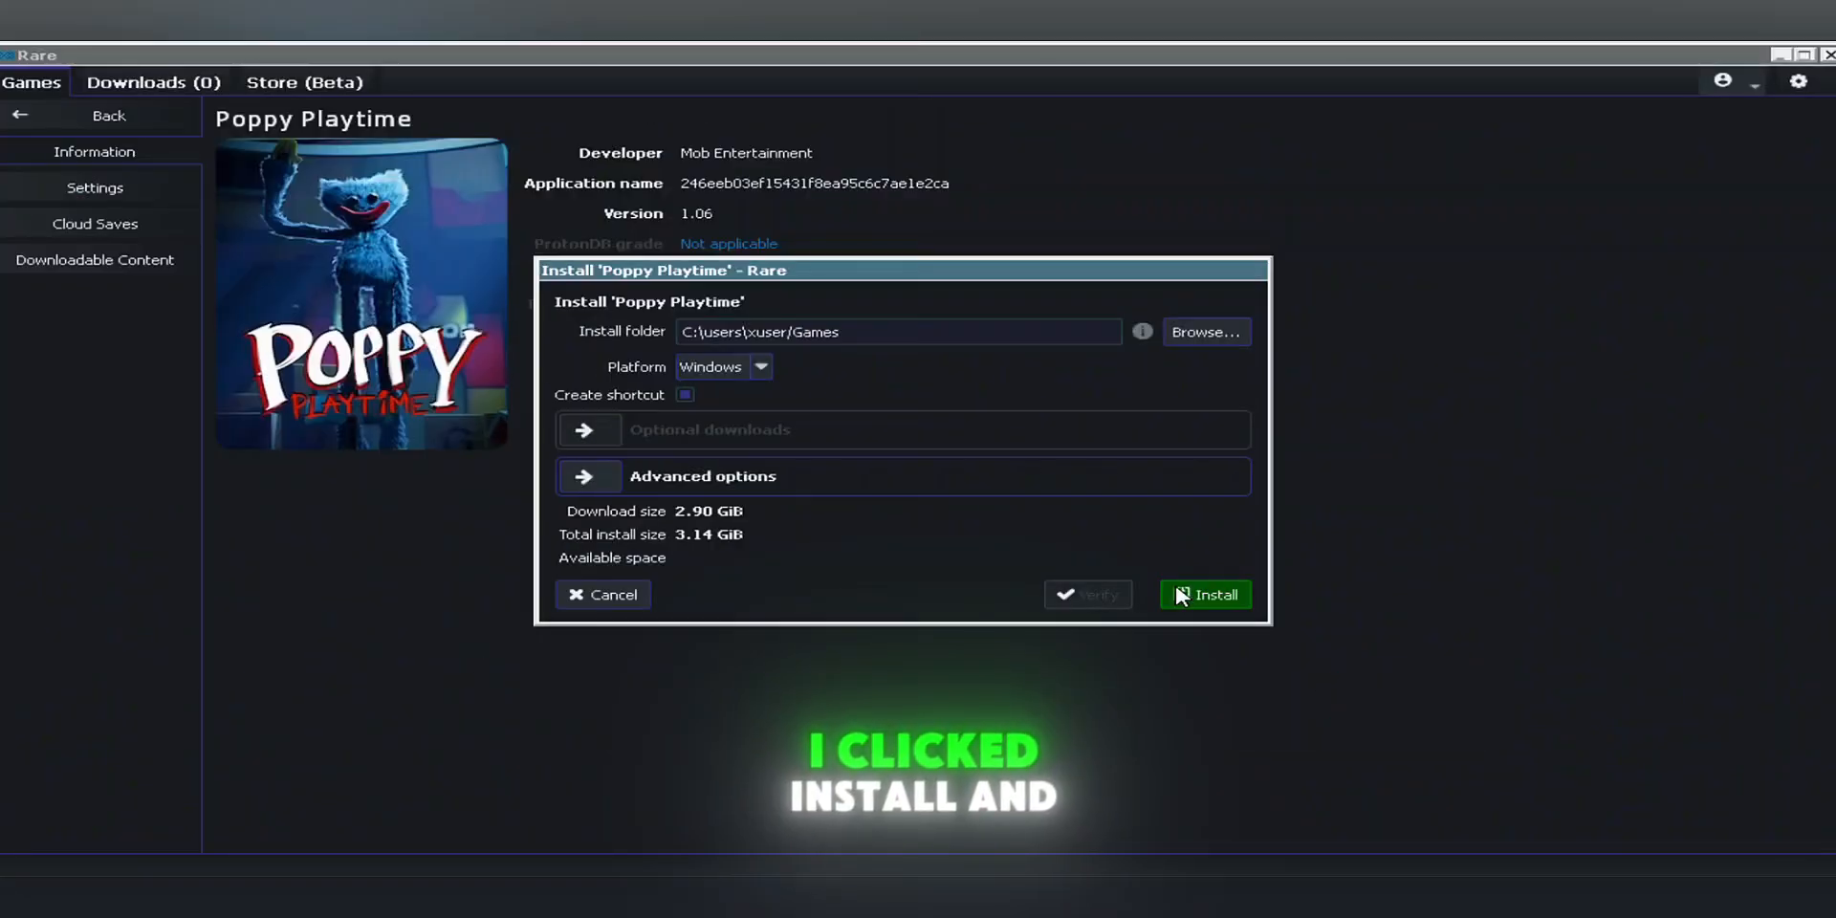
left_click(1205, 595)
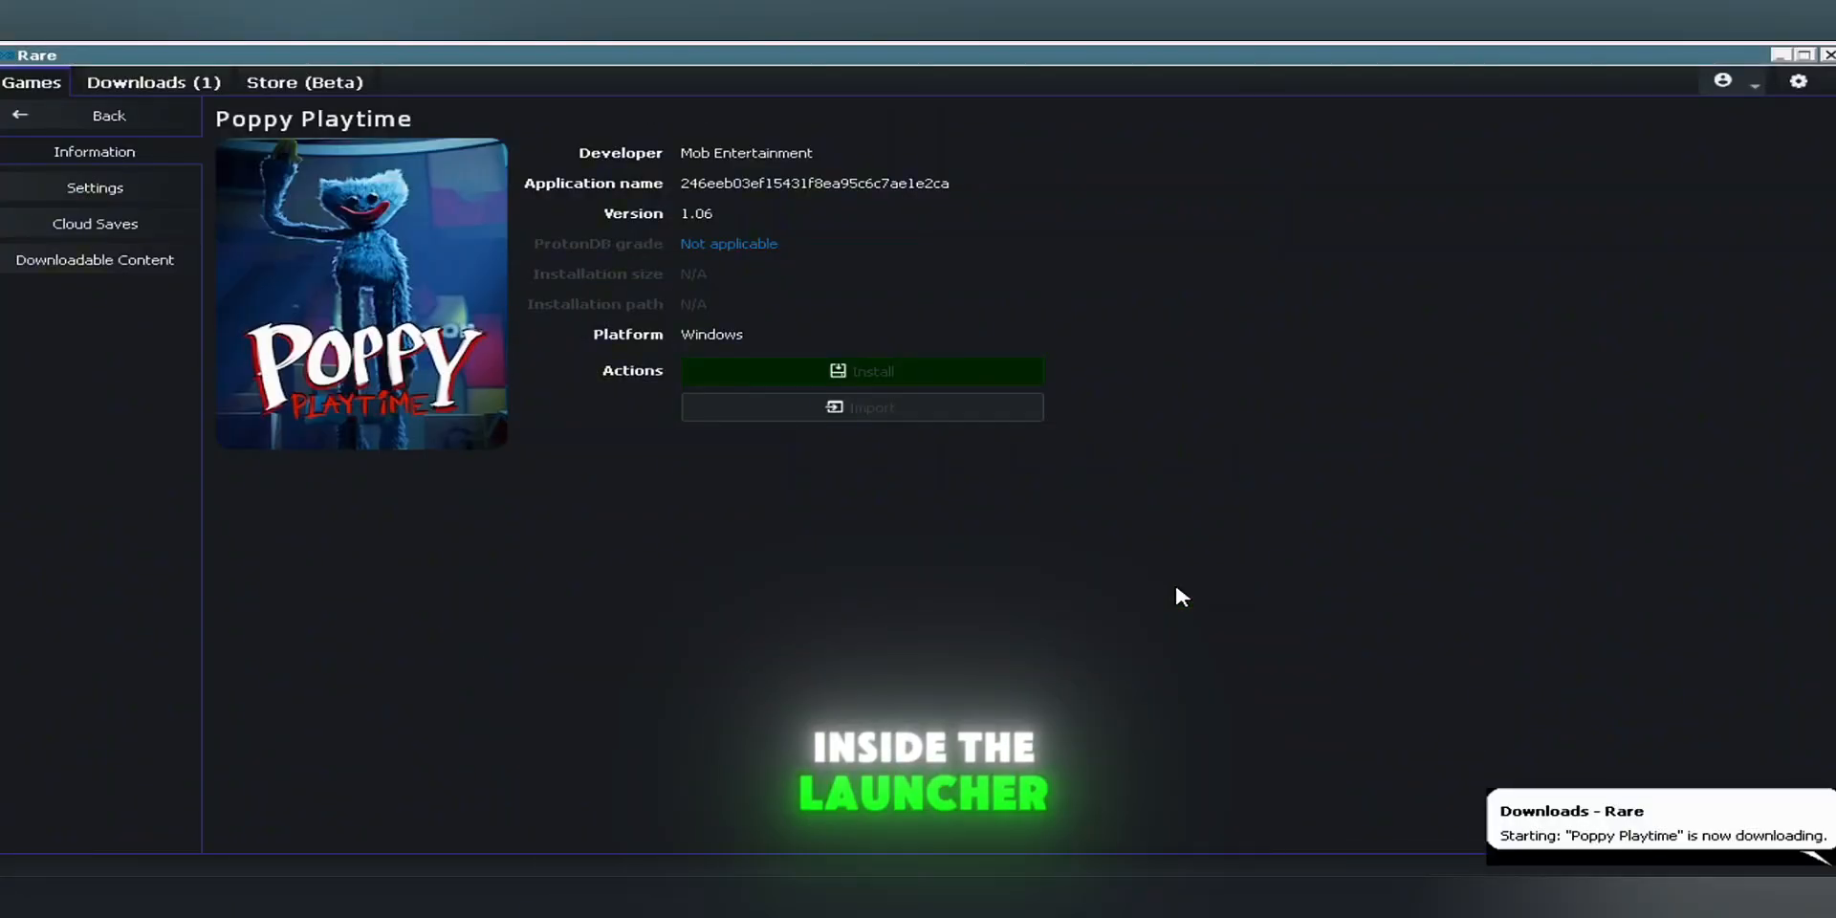
left_click(153, 82)
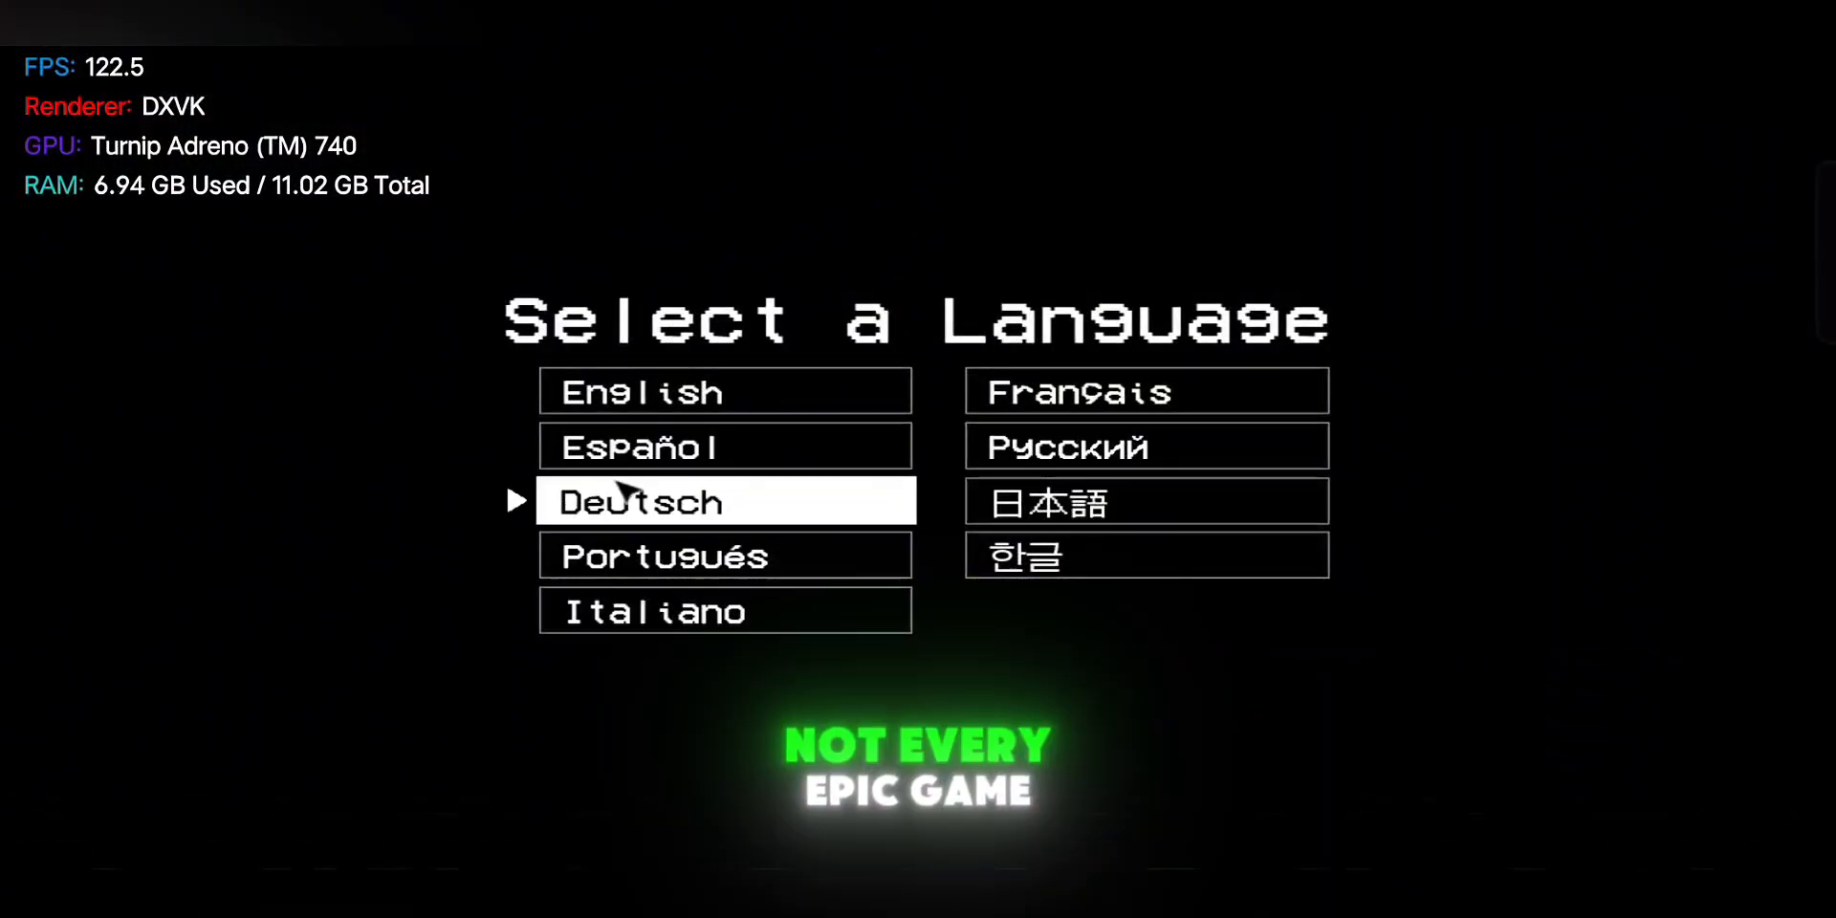
Choose a language, enable the Virtual Gamepad touchscreen controls, and walk forward through the lobby
left_click(724, 500)
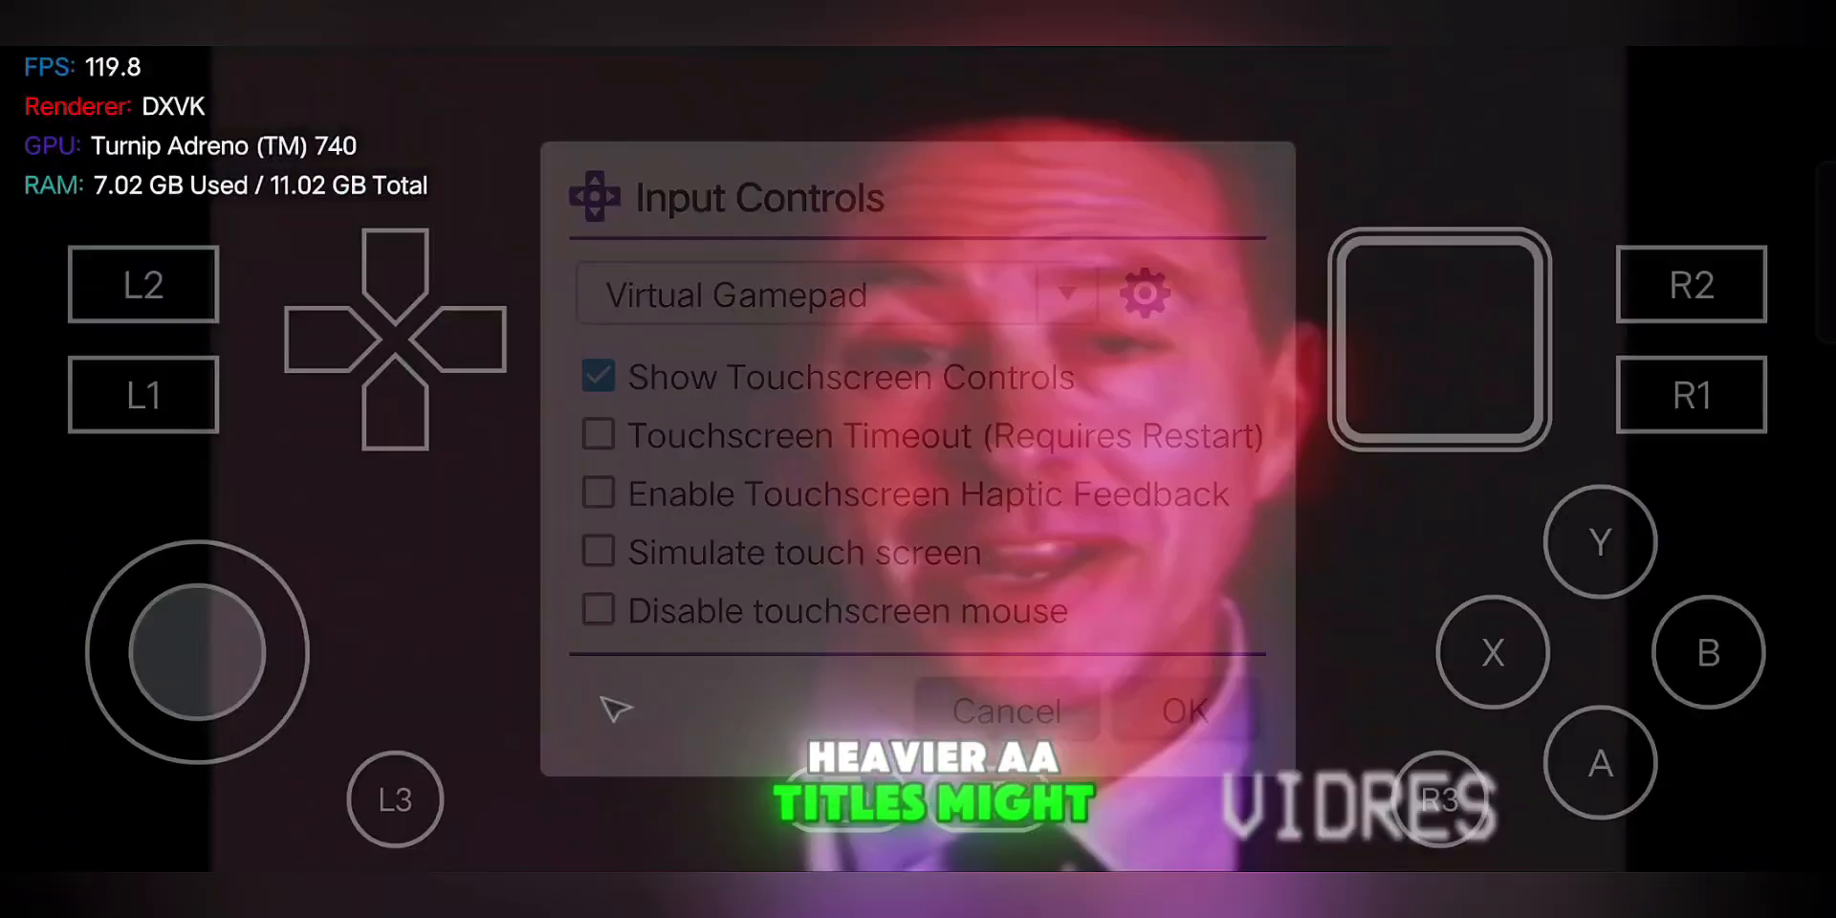
left_click(1181, 711)
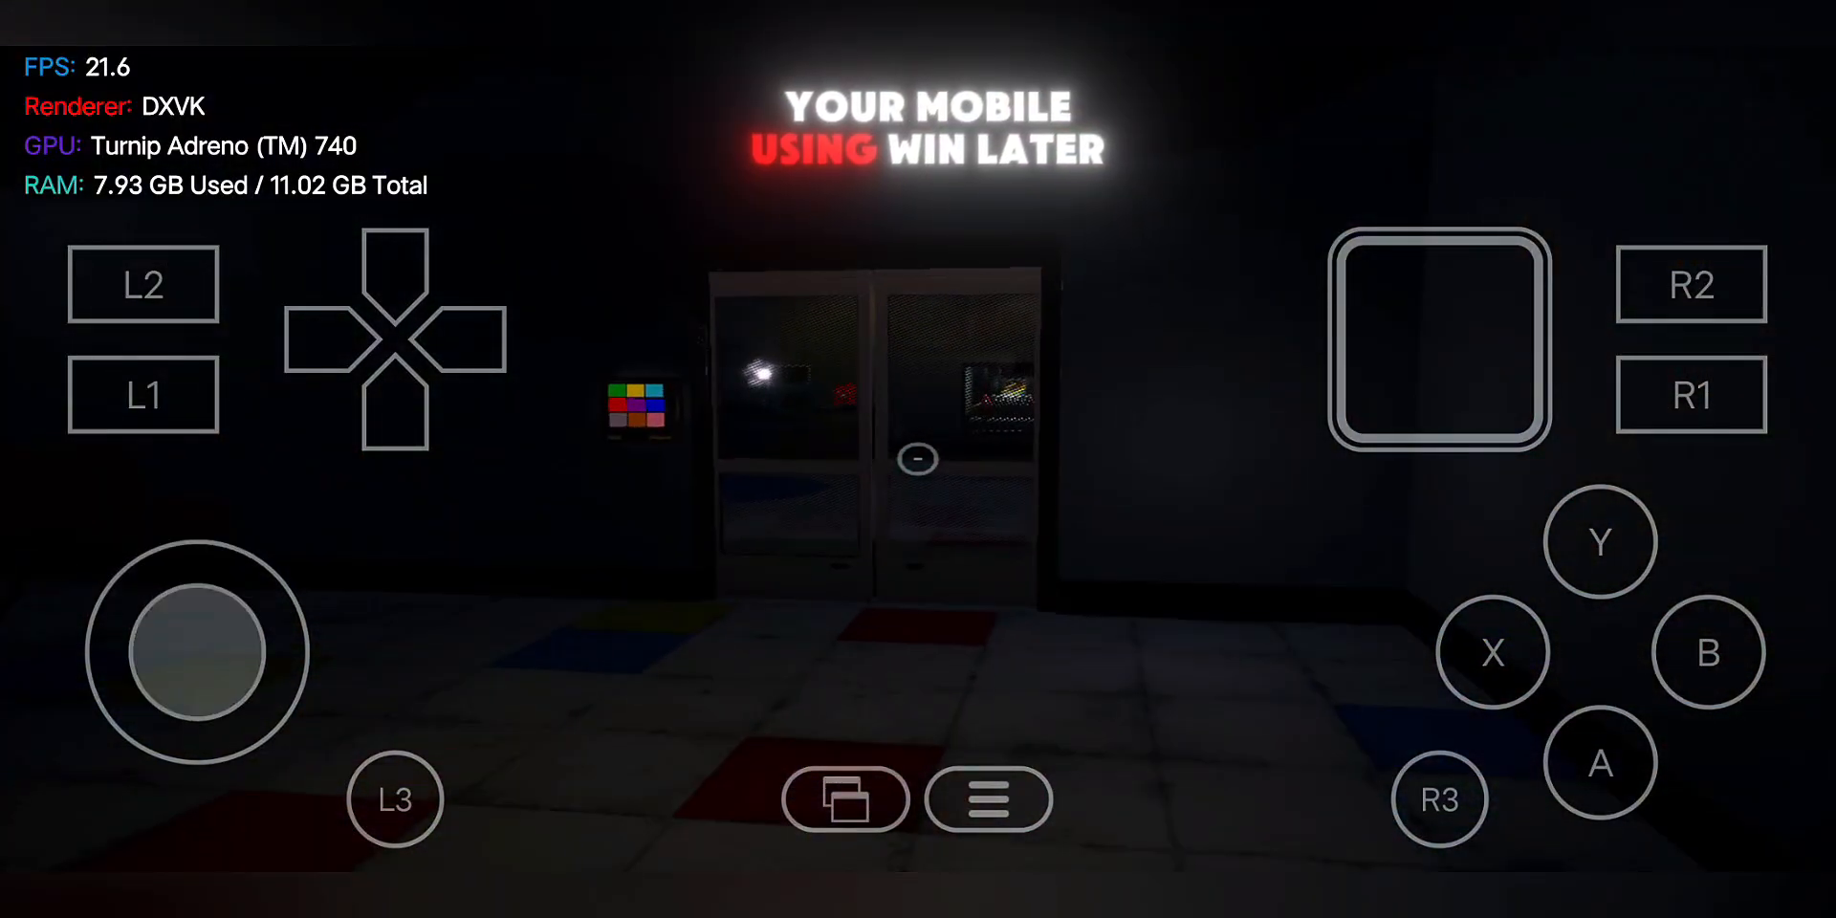
left_click_drag(197, 651, 209, 538)
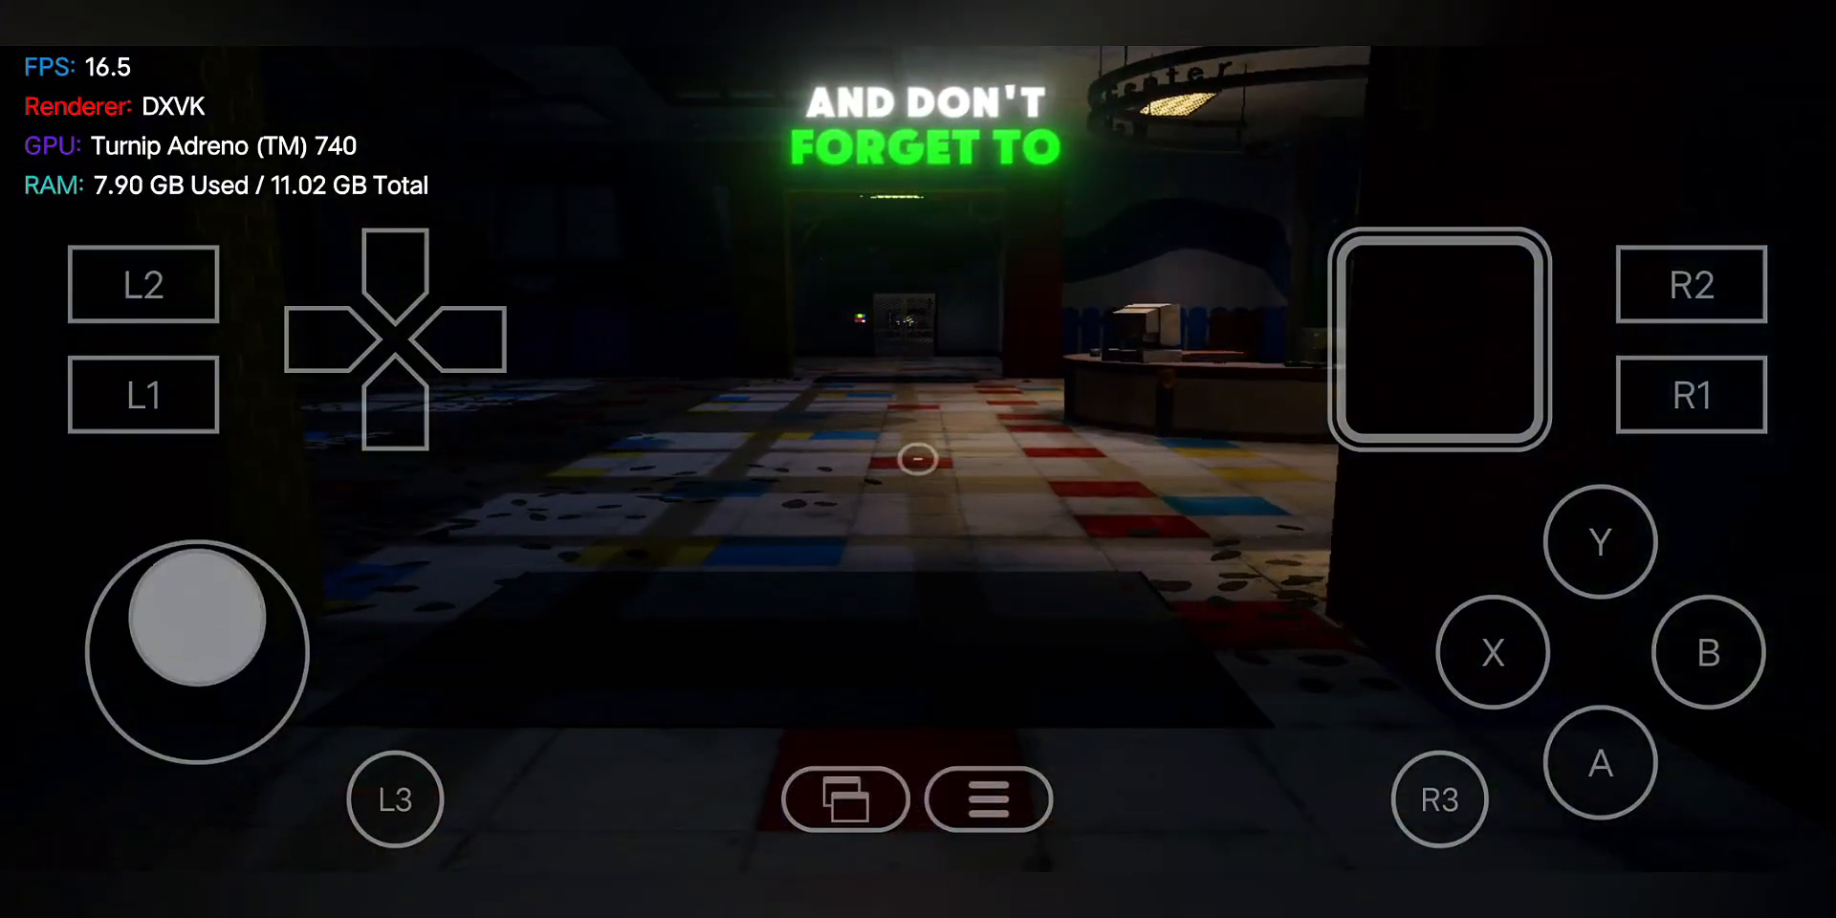
left_click_drag(197, 653, 197, 538)
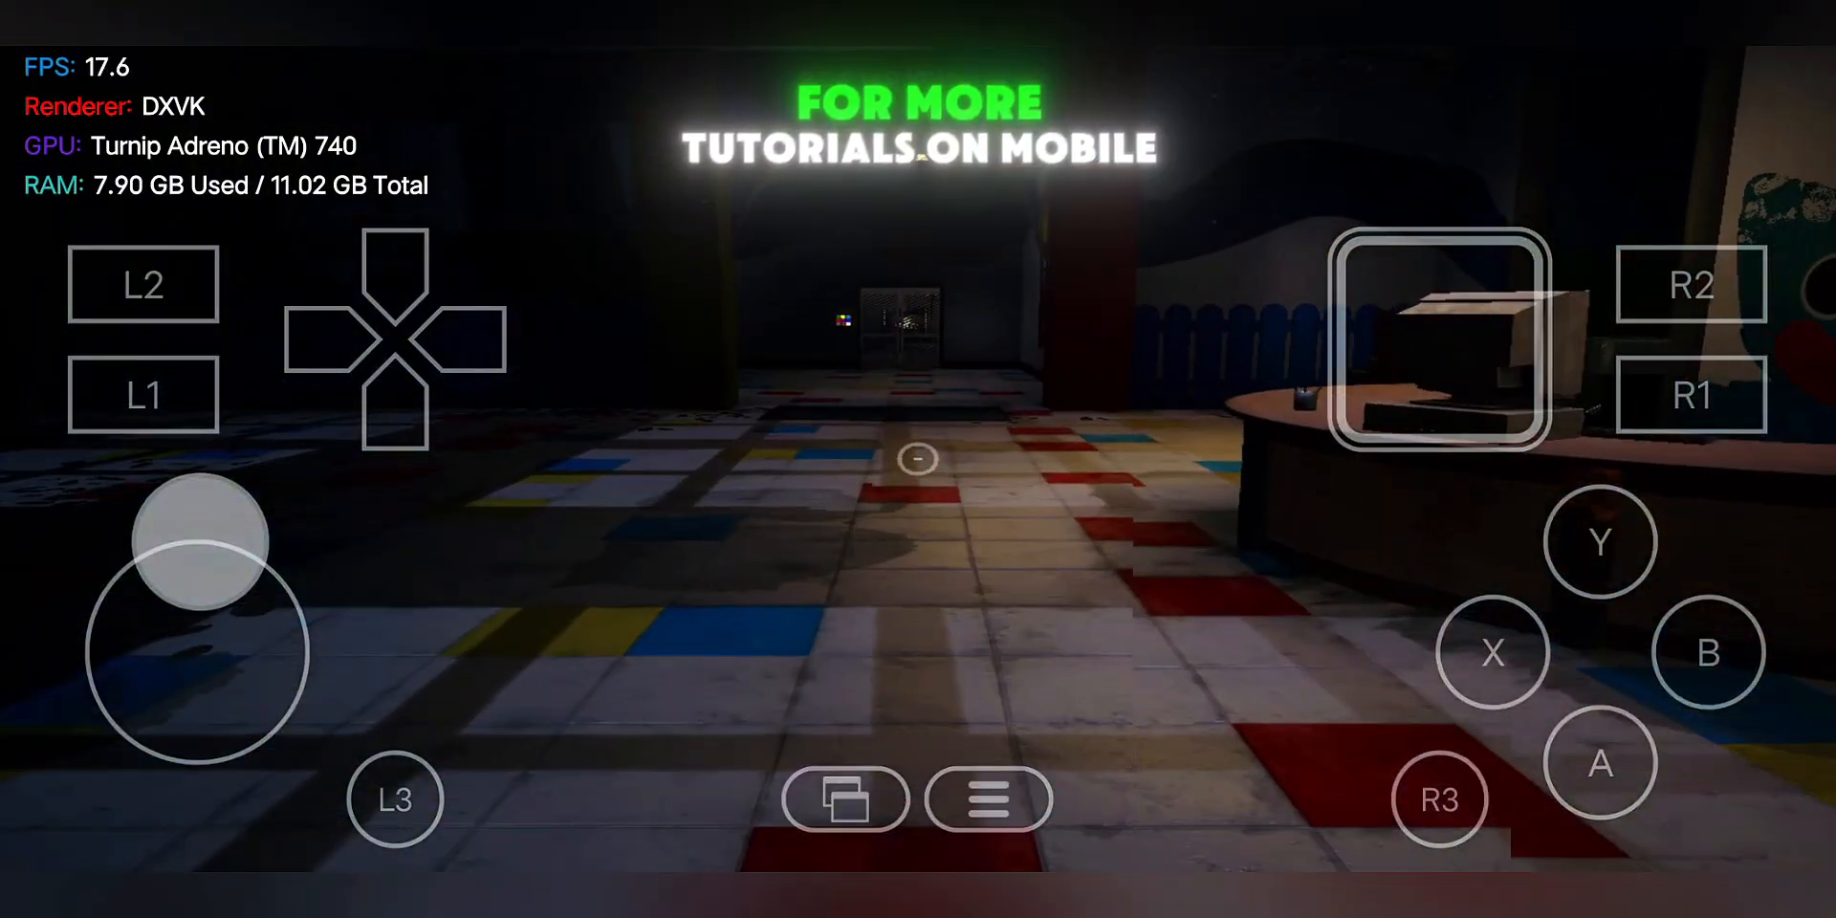